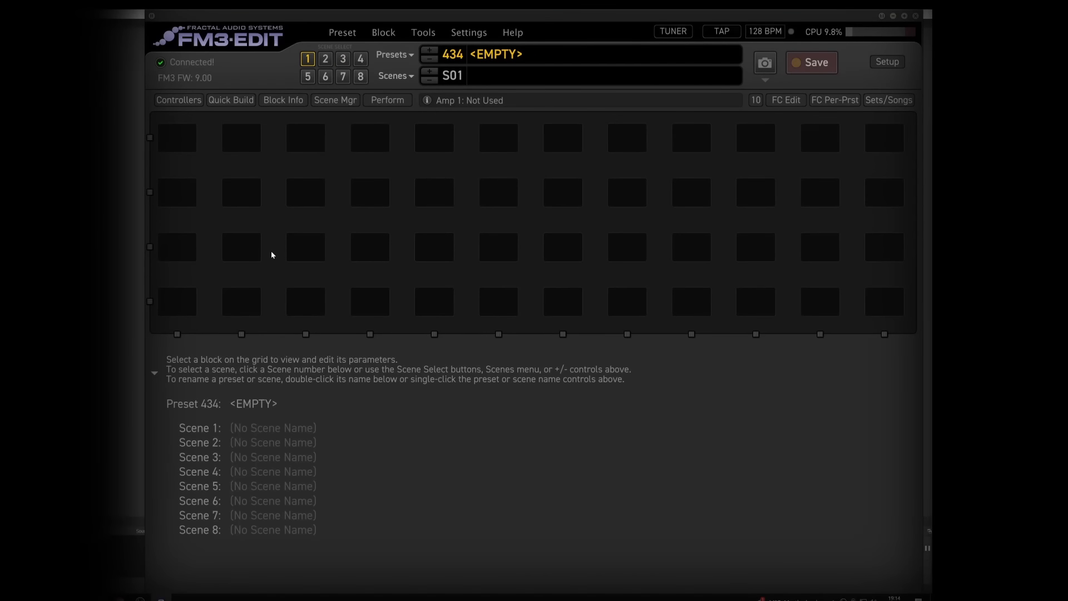
Place Input 1 in the first slot and Output 1 in the last, linked by a straight row of shunts.
right_click(177, 247)
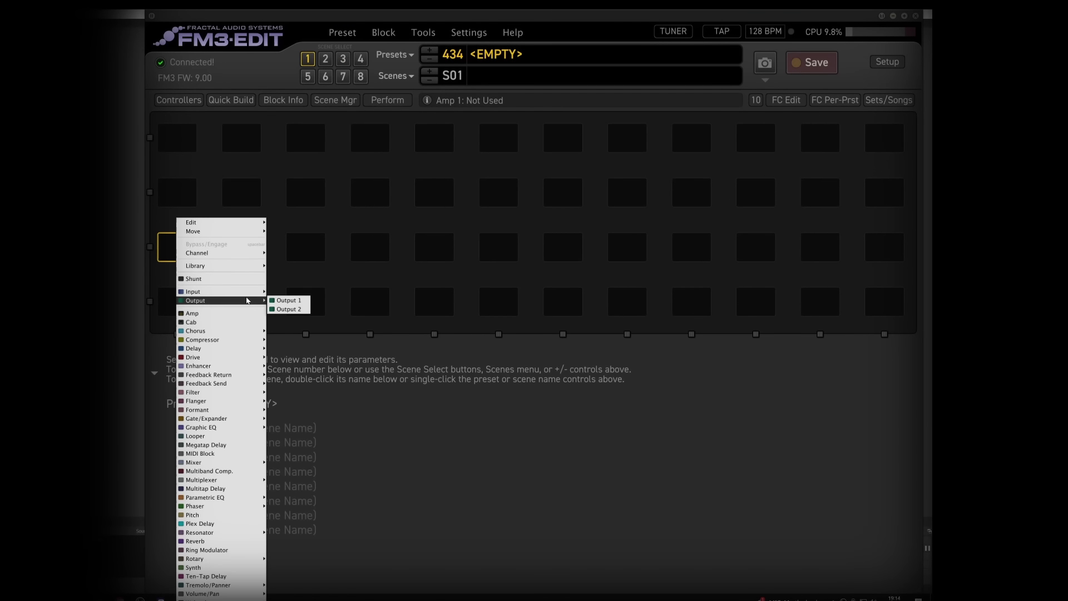
left_click(286, 301)
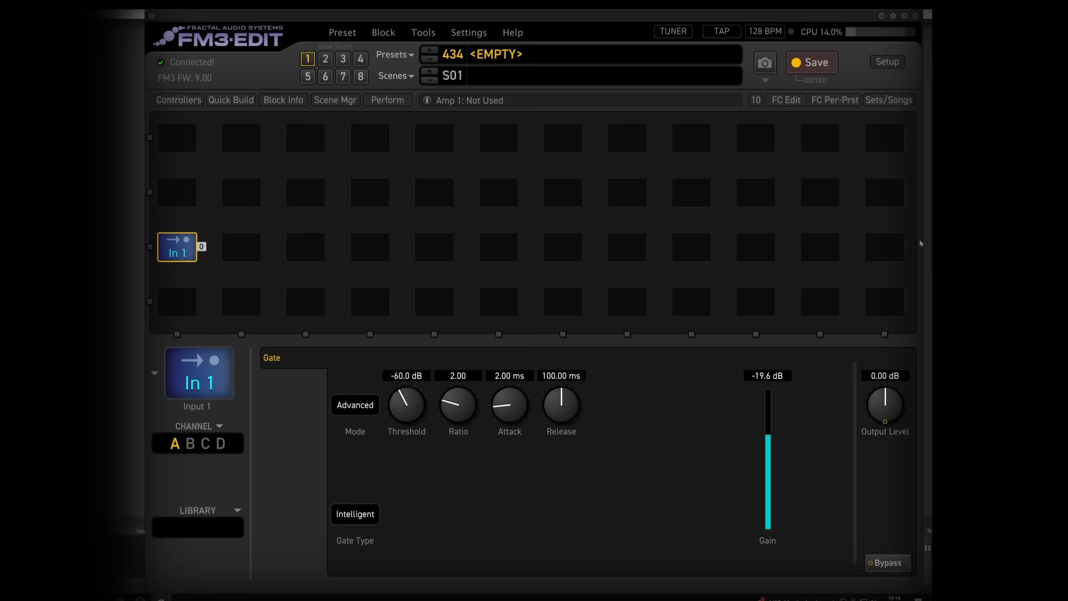
right_click(884, 246)
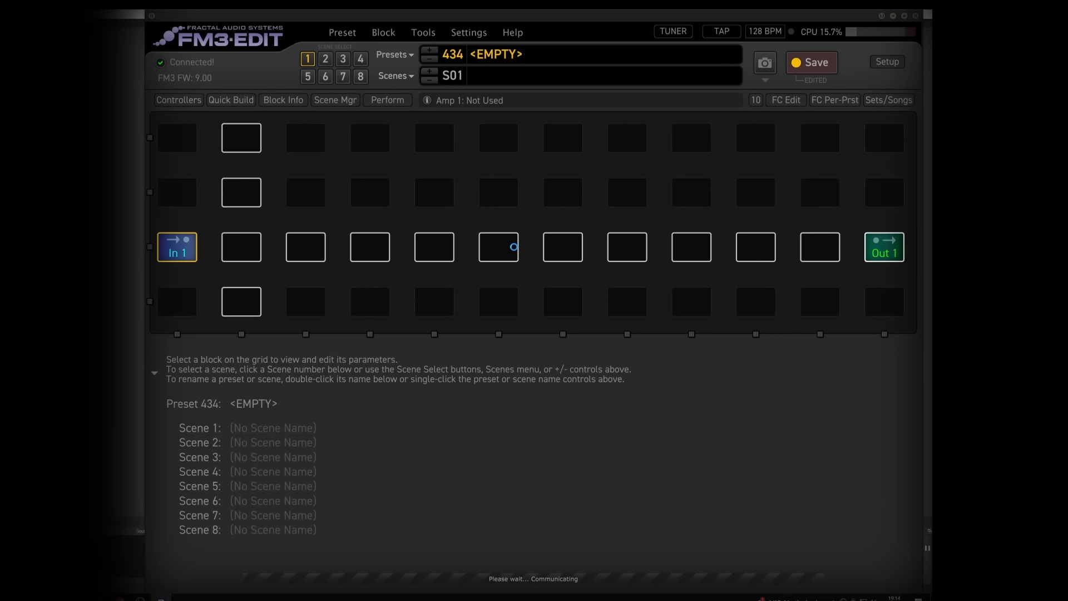
left_click(434, 247)
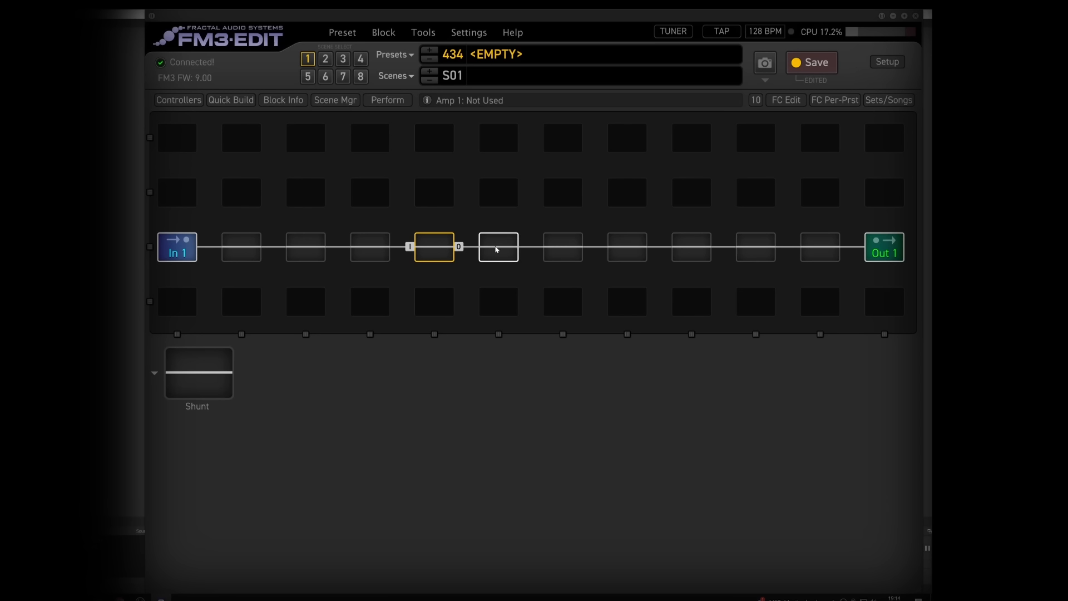
Insert an Amp block mid-chain and set its model to 59 Bassguy Normal.
right_click(499, 247)
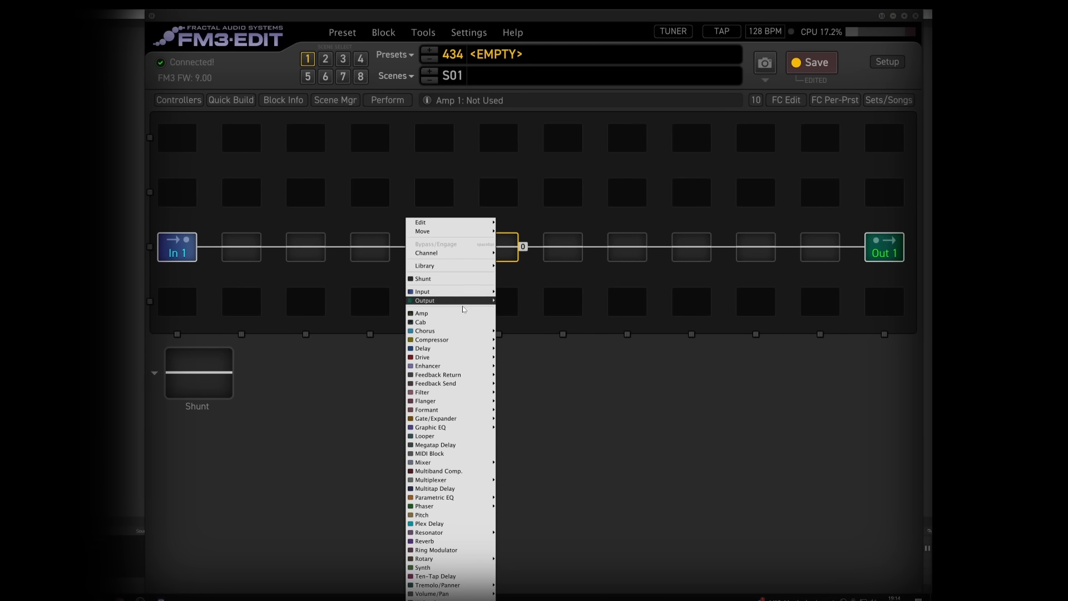
left_click(419, 312)
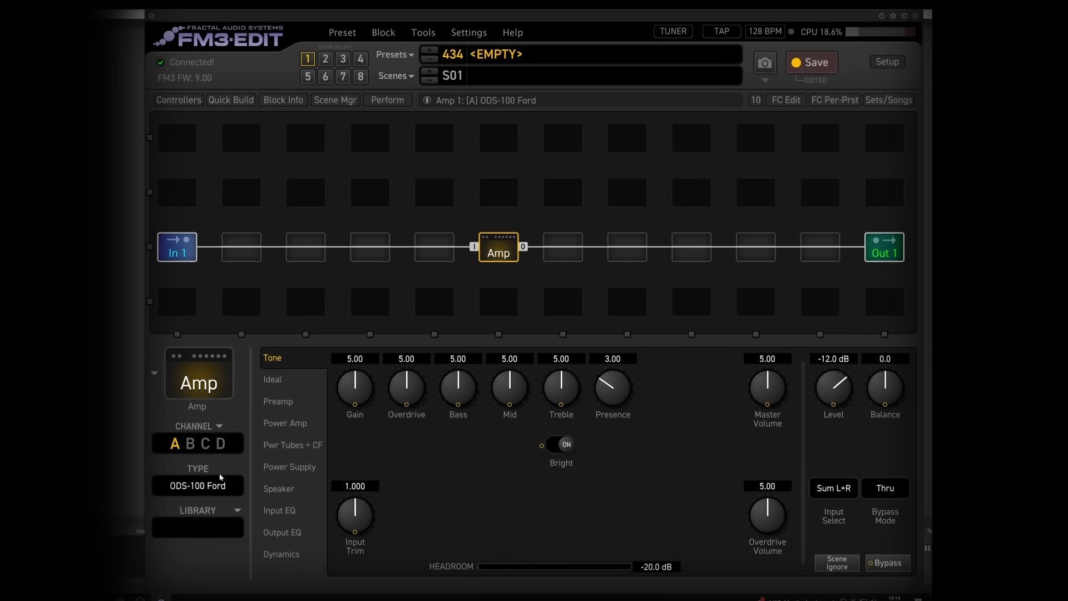
left_click(198, 485)
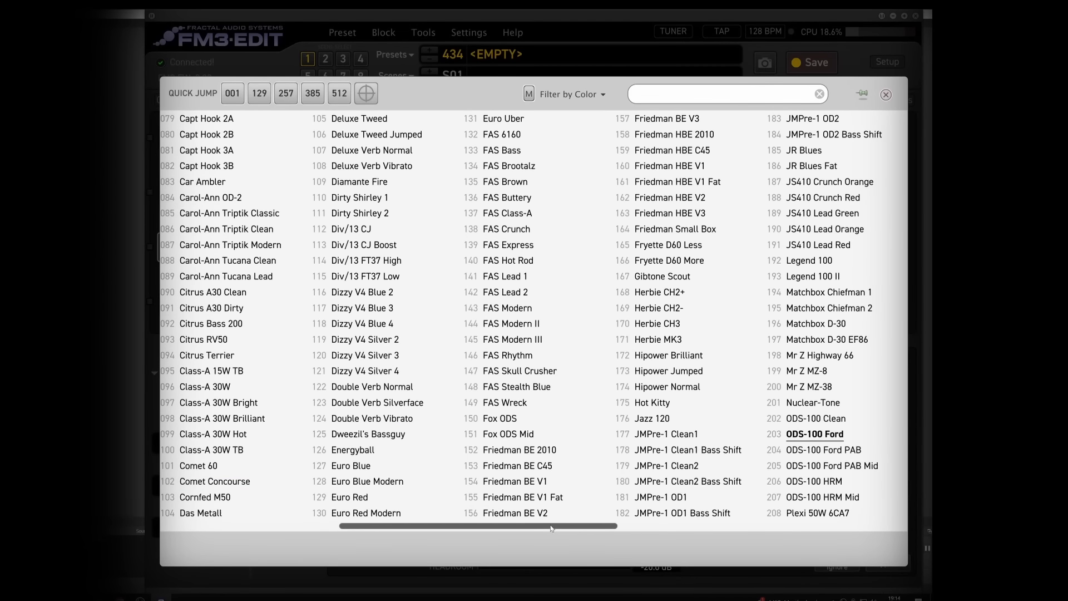
left_click(231, 94)
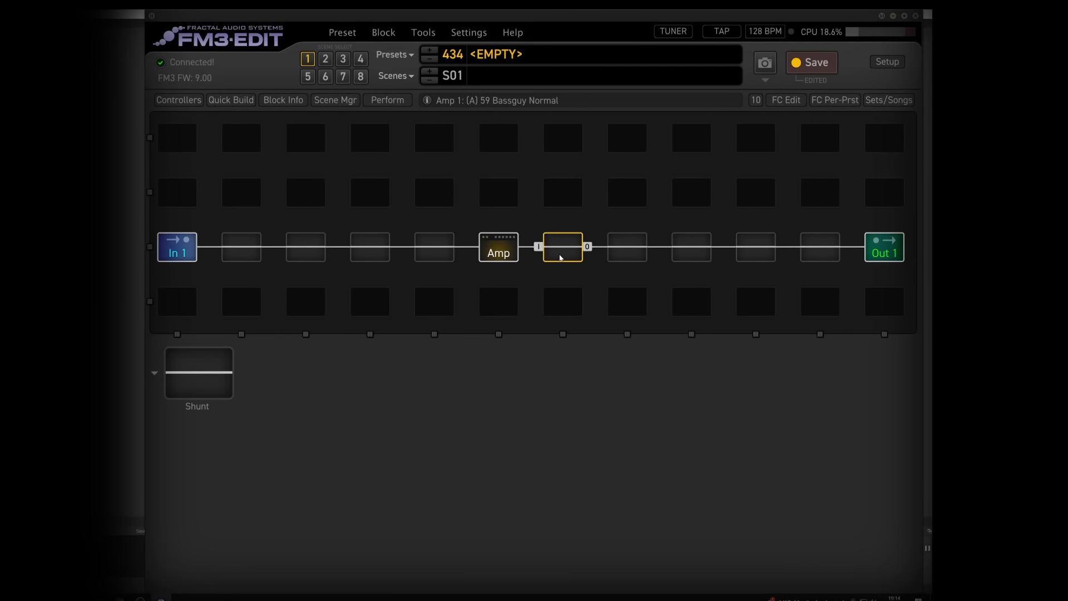
Insert a Cab block after the Amp with 4x12 Rumble-12L 121 A and 160 A IRs, Cab 2 unmuted.
right_click(562, 247)
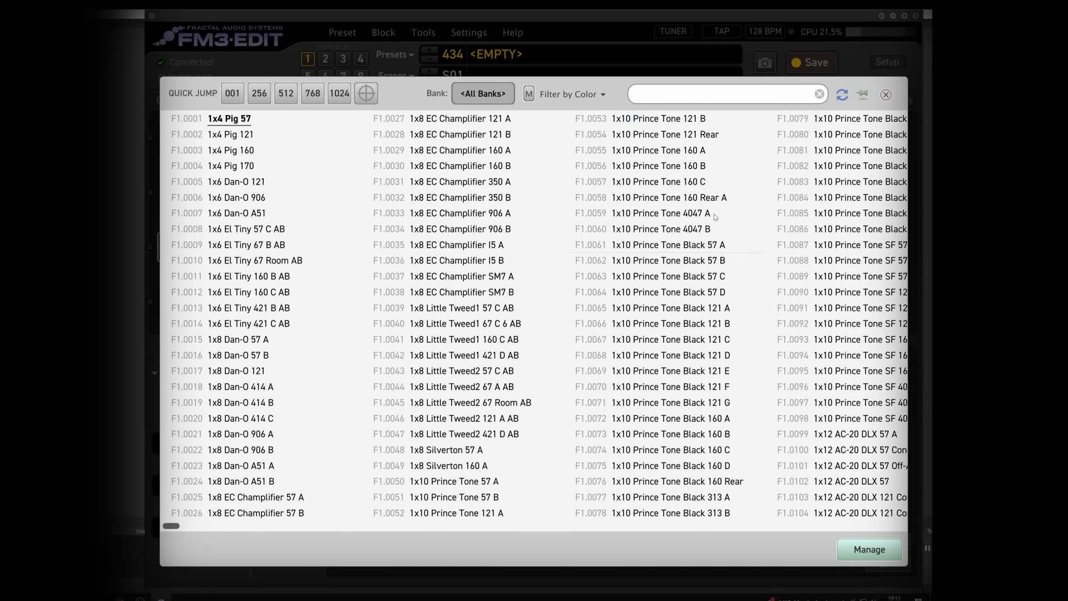
type("r")
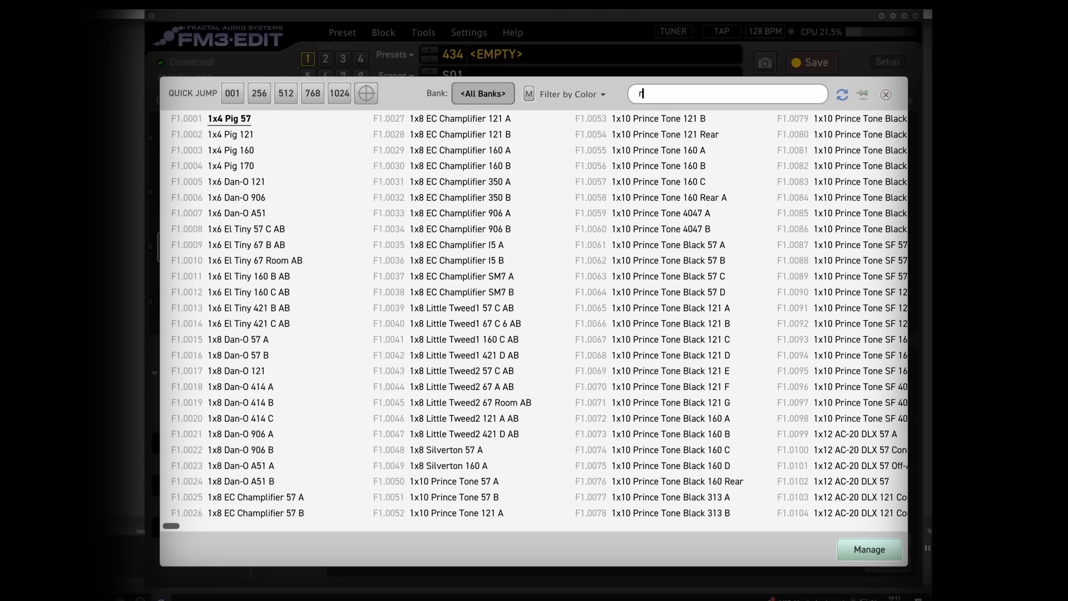
type("umbl")
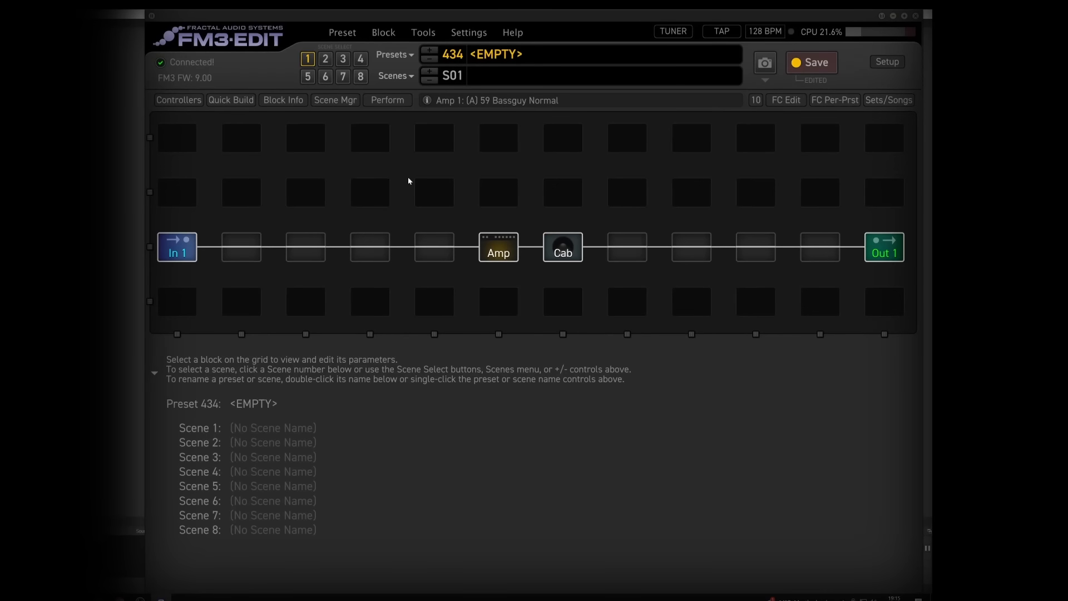
left_click(564, 247)
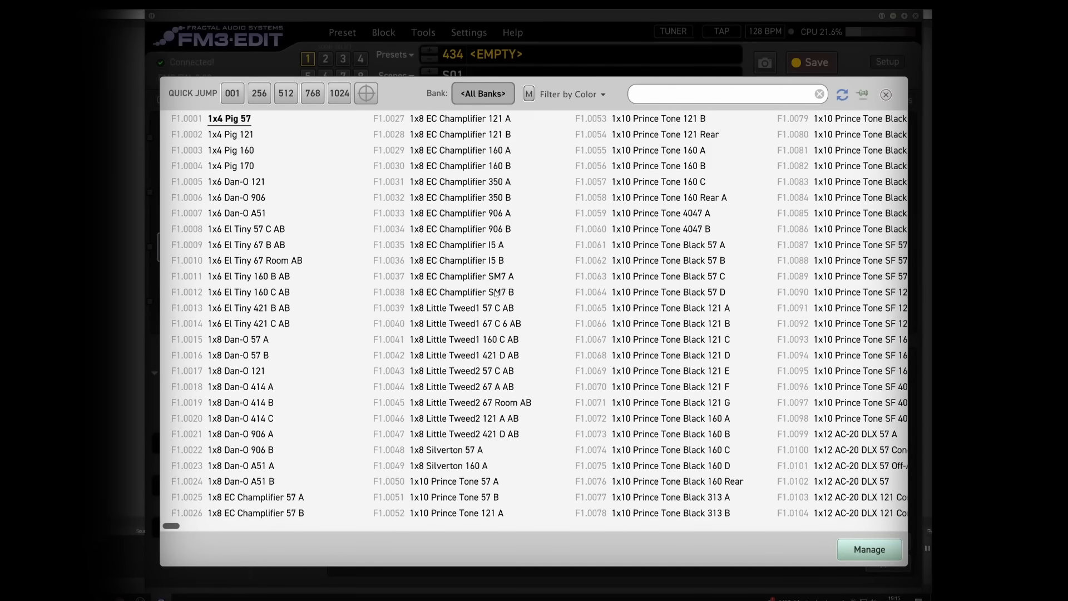
type("ru")
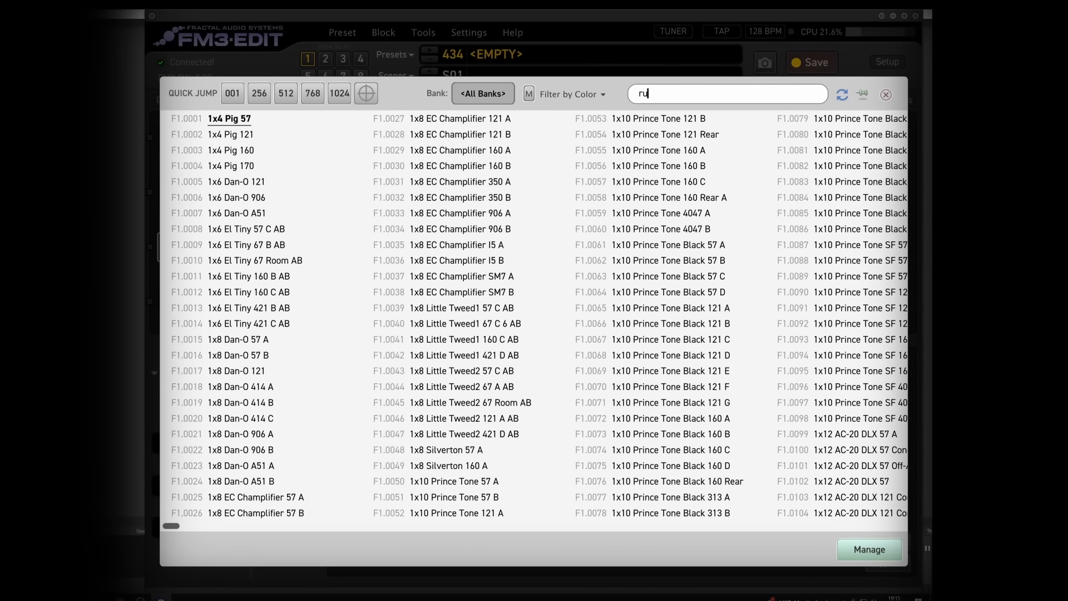
type("mbl")
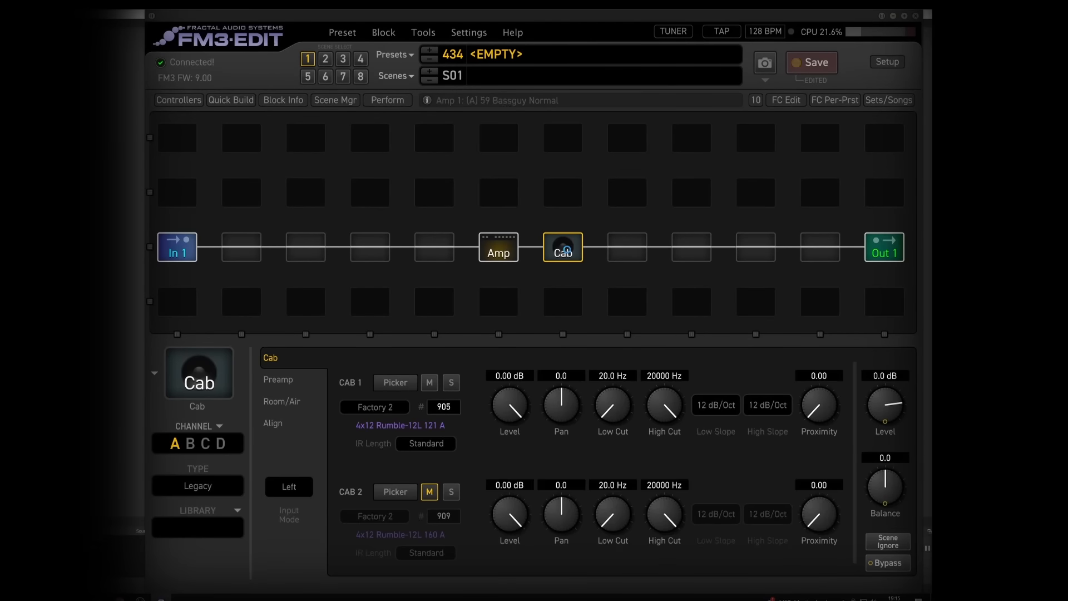
left_click(430, 492)
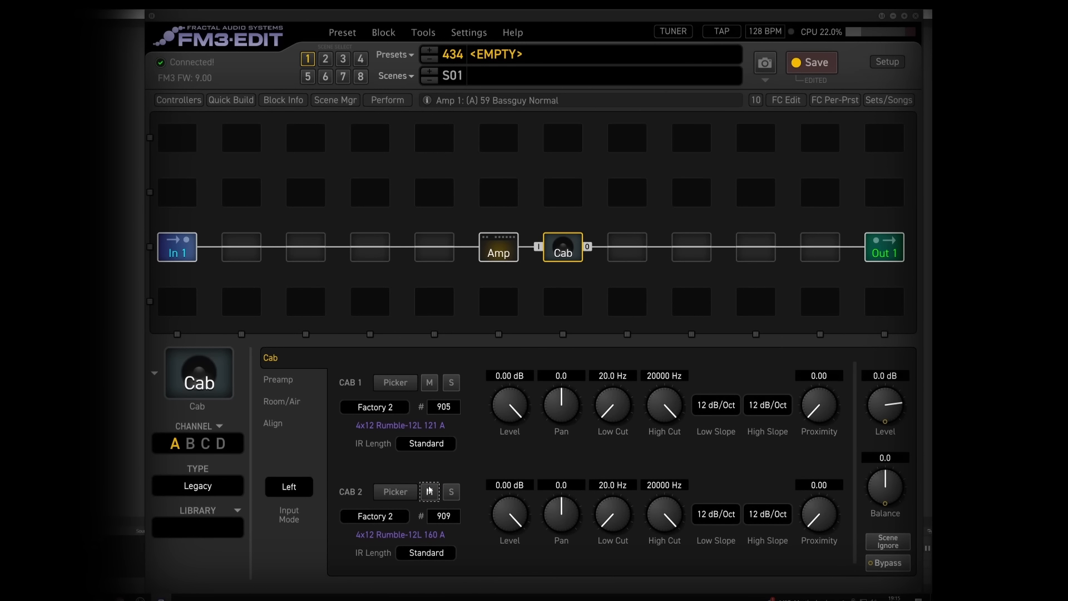
mouse_move(694, 232)
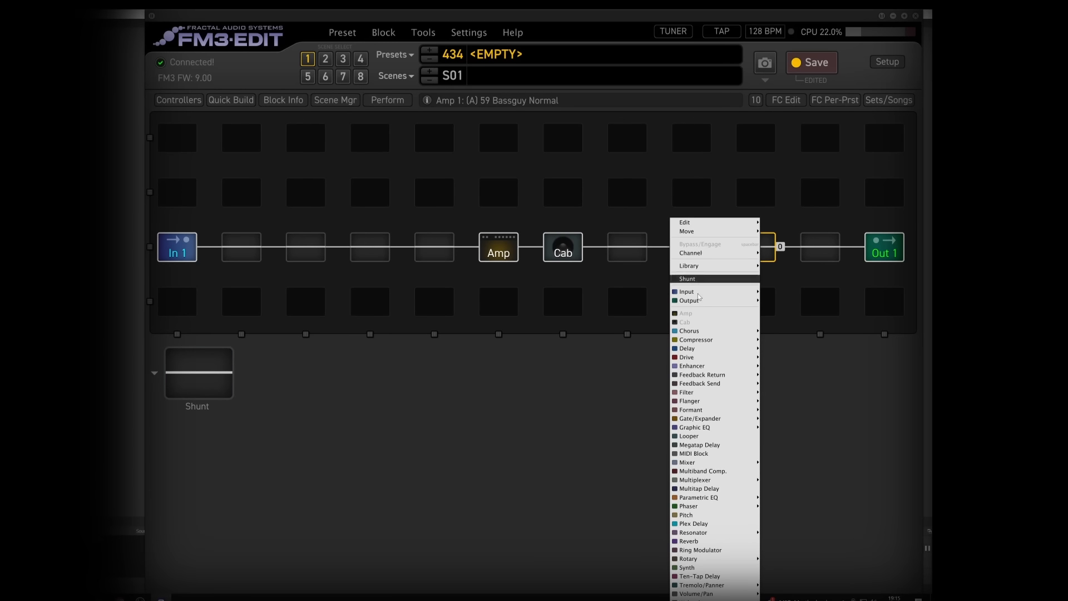
Insert a Delay 1 block set to Digital Stereo between the Cab and Output 1.
left_click(688, 279)
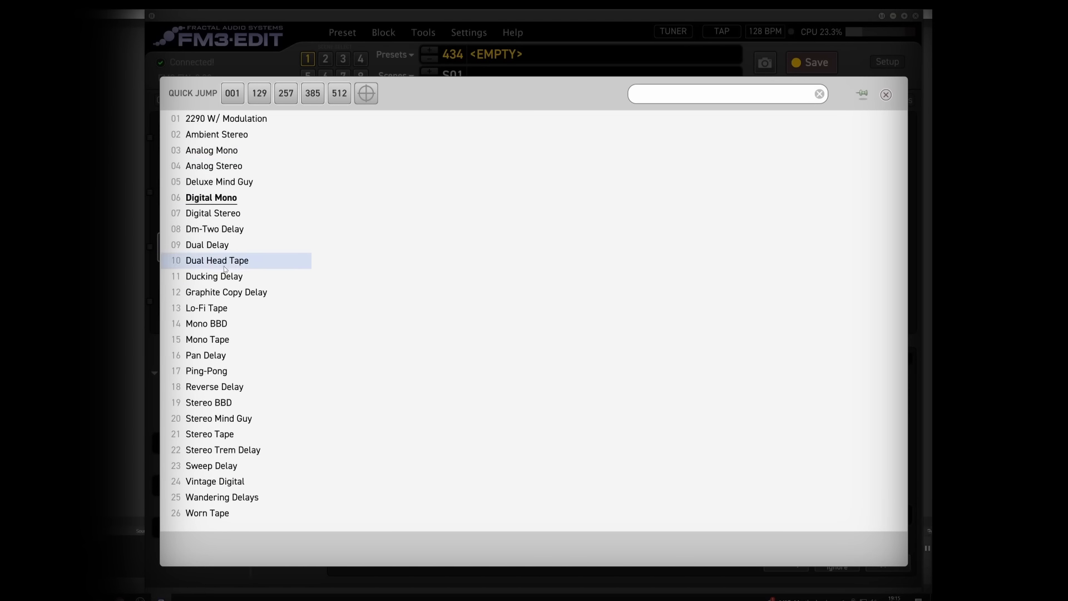
mouse_move(225, 213)
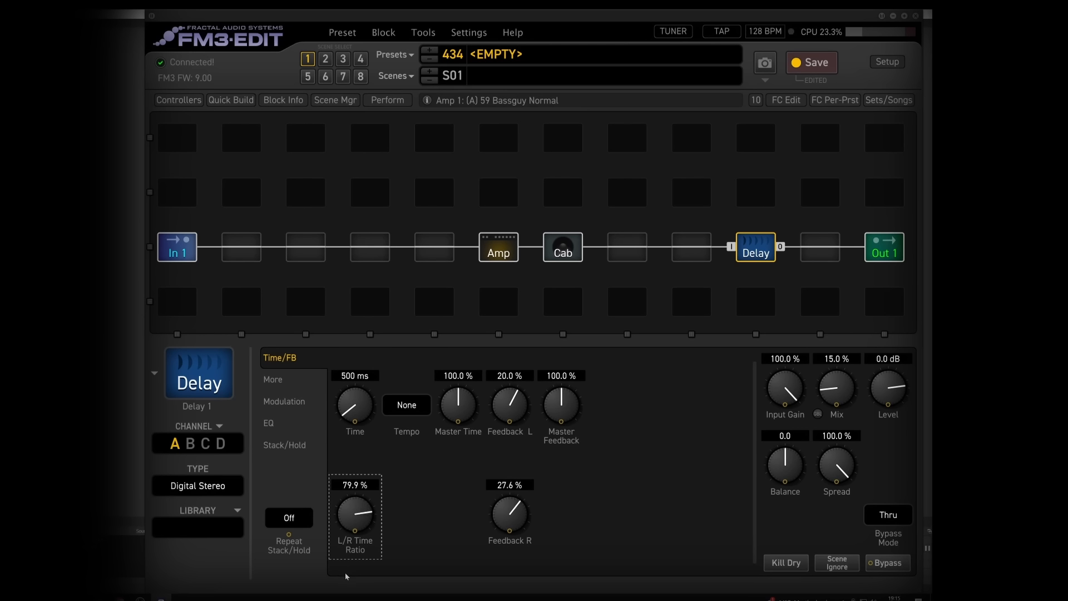
mouse_move(586, 159)
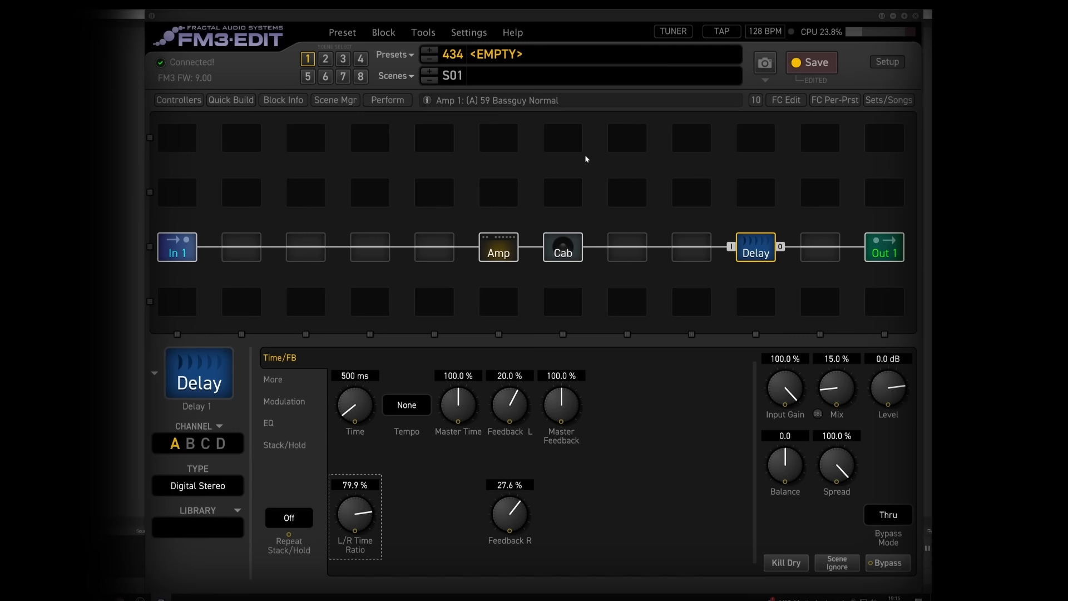
left_click(499, 247)
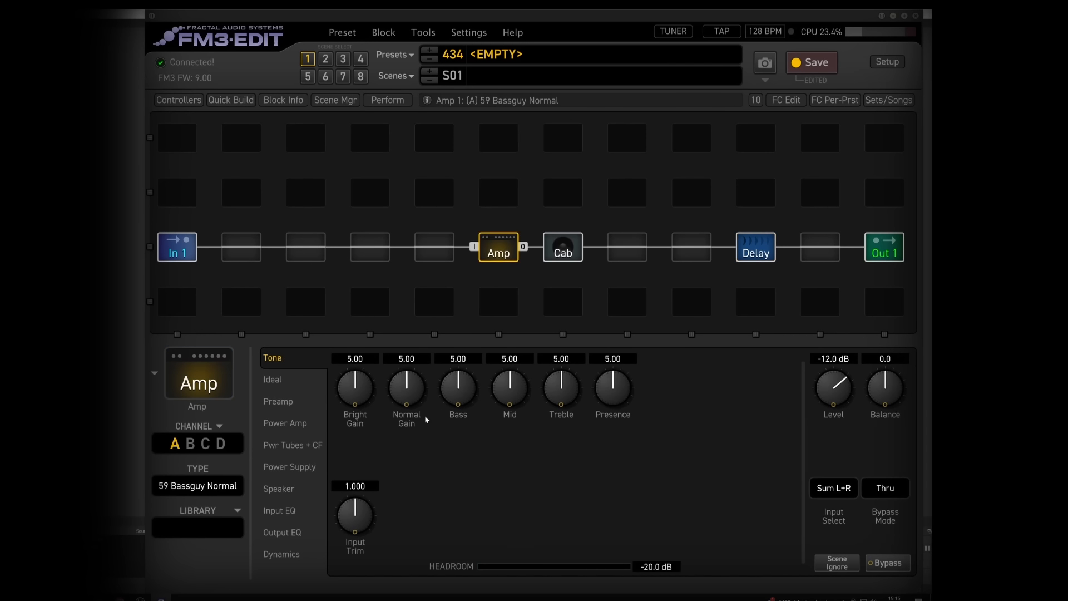
Turn the Amp's Normal Gain down from 5.00 to 3.77.
left_click_drag(354, 388, 354, 409)
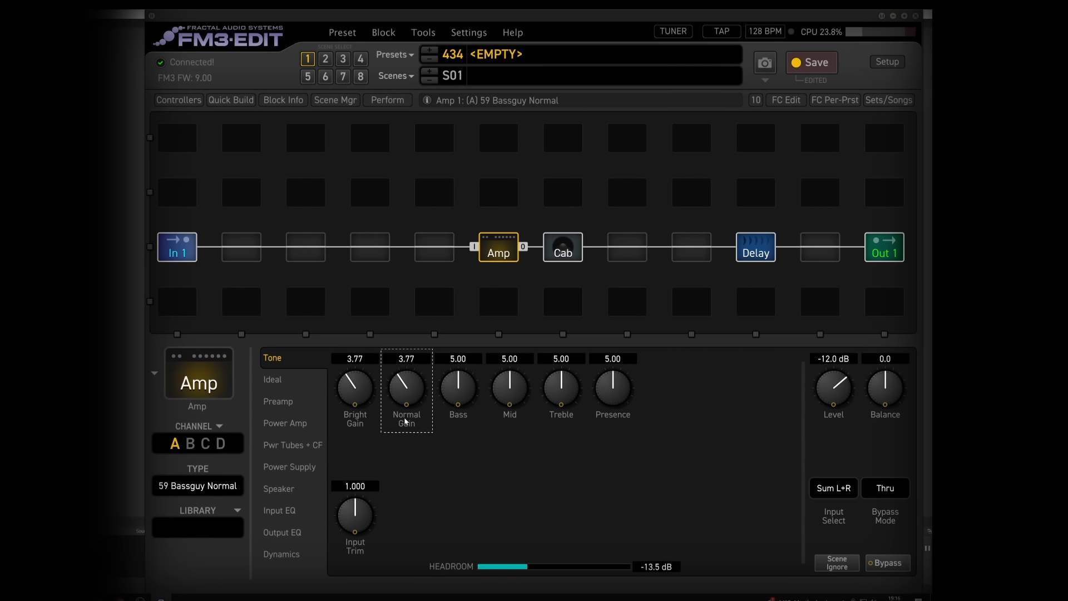
left_click(369, 246)
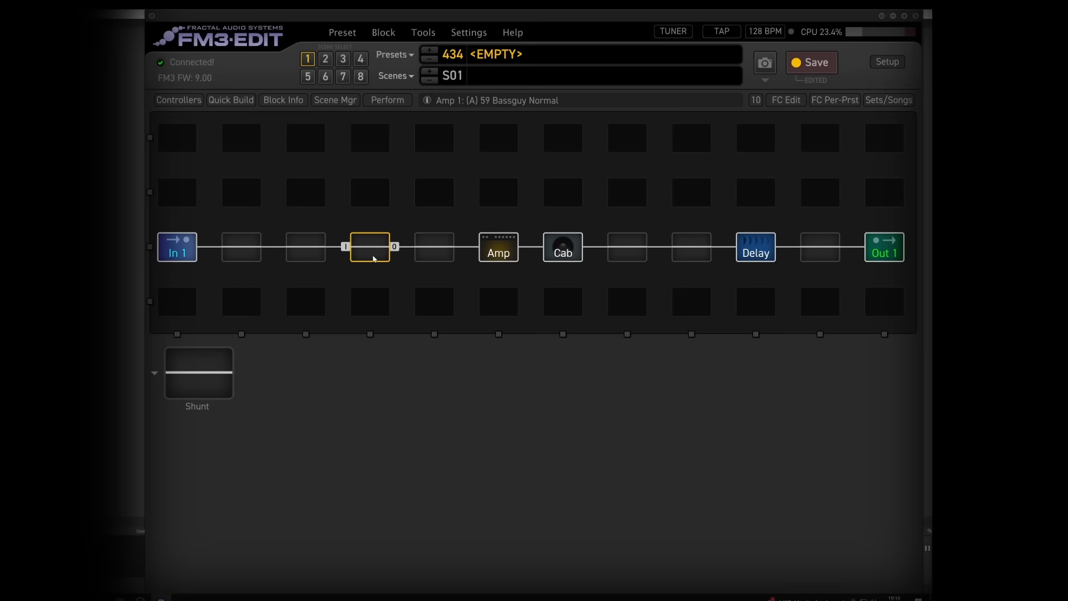
Insert two Drive blocks before the Amp, the first a Timothy Mid with gain lowered to 3.37.
right_click(369, 246)
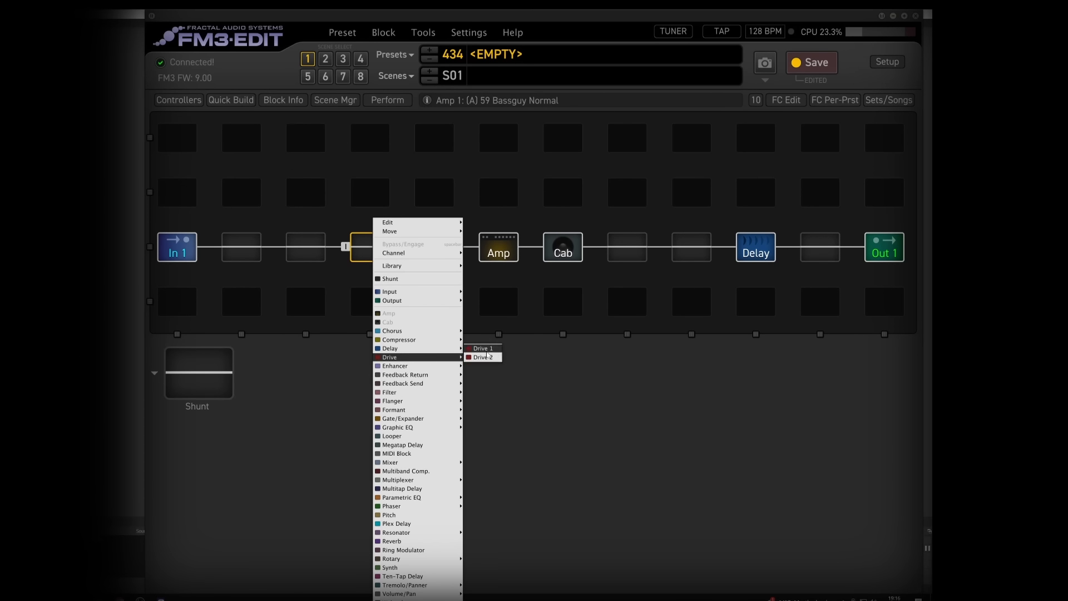
left_click(482, 348)
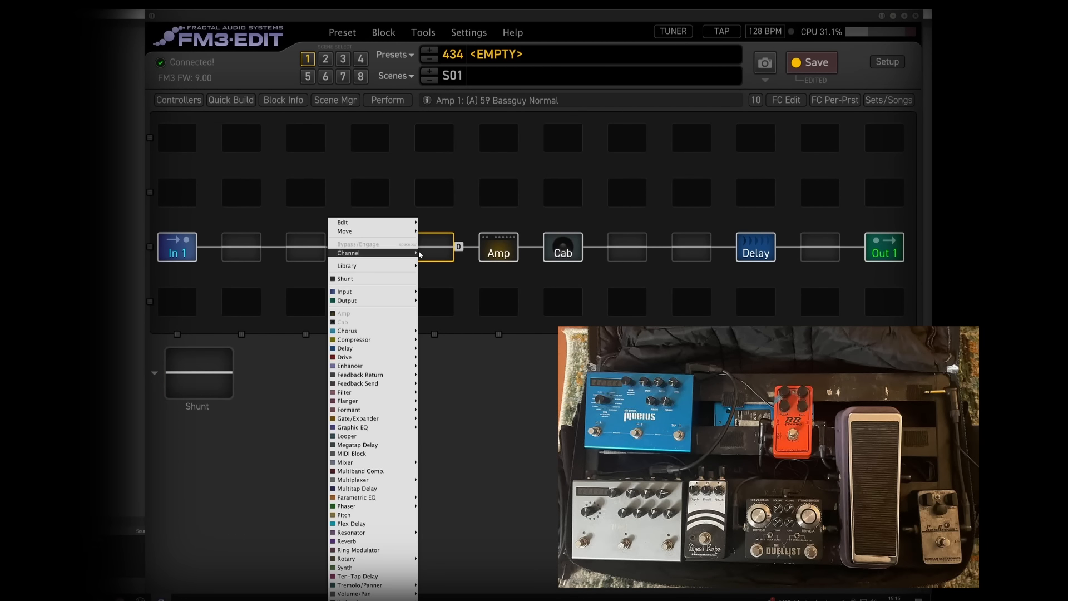
left_click(344, 358)
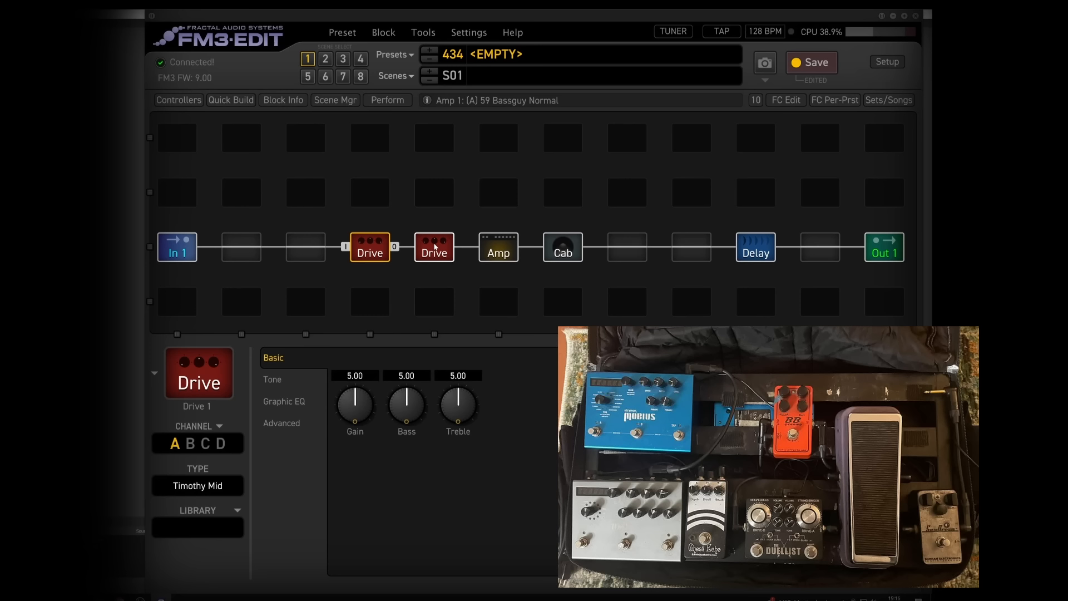
mouse_move(446, 249)
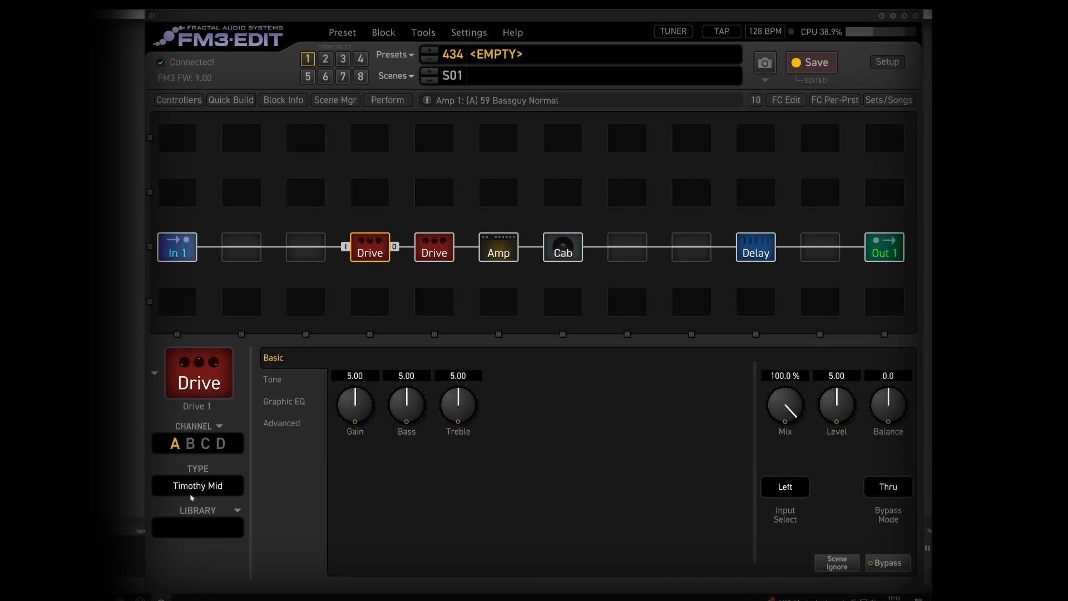
left_click(198, 486)
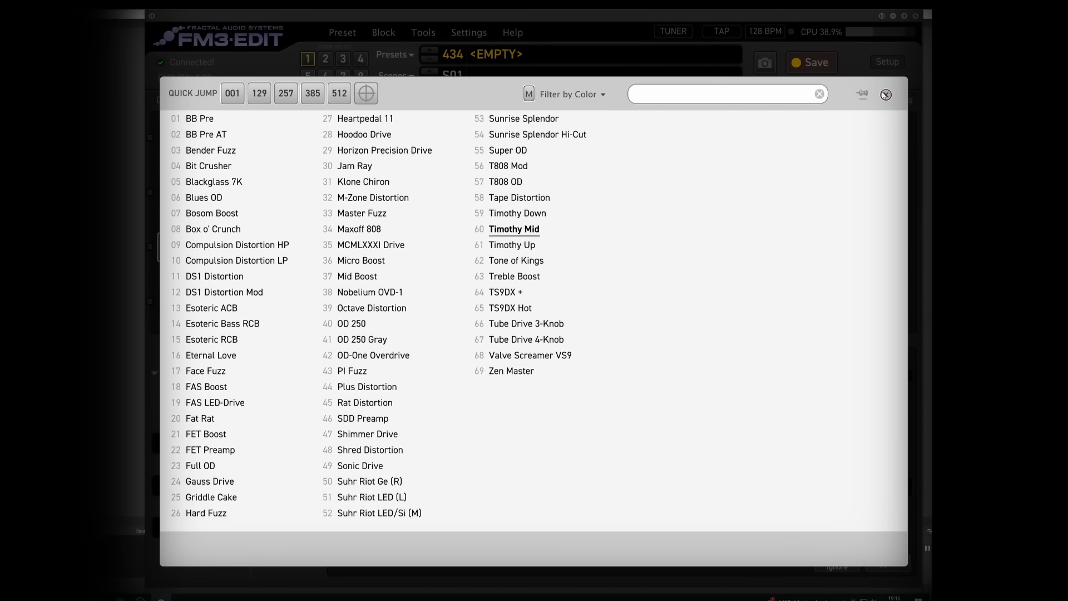
double_click(514, 229)
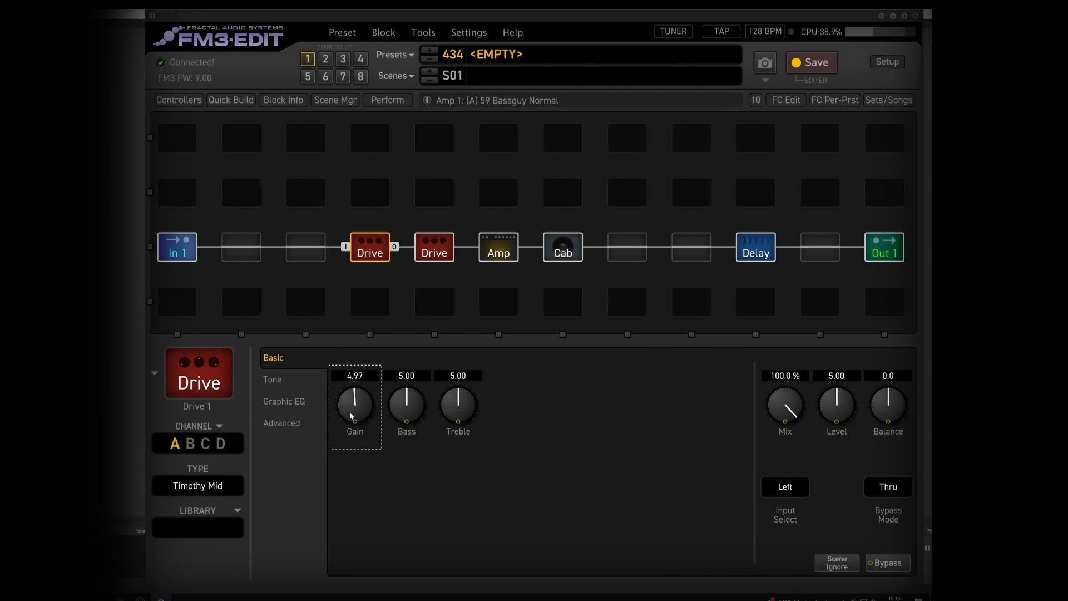
left_click_drag(354, 406, 354, 423)
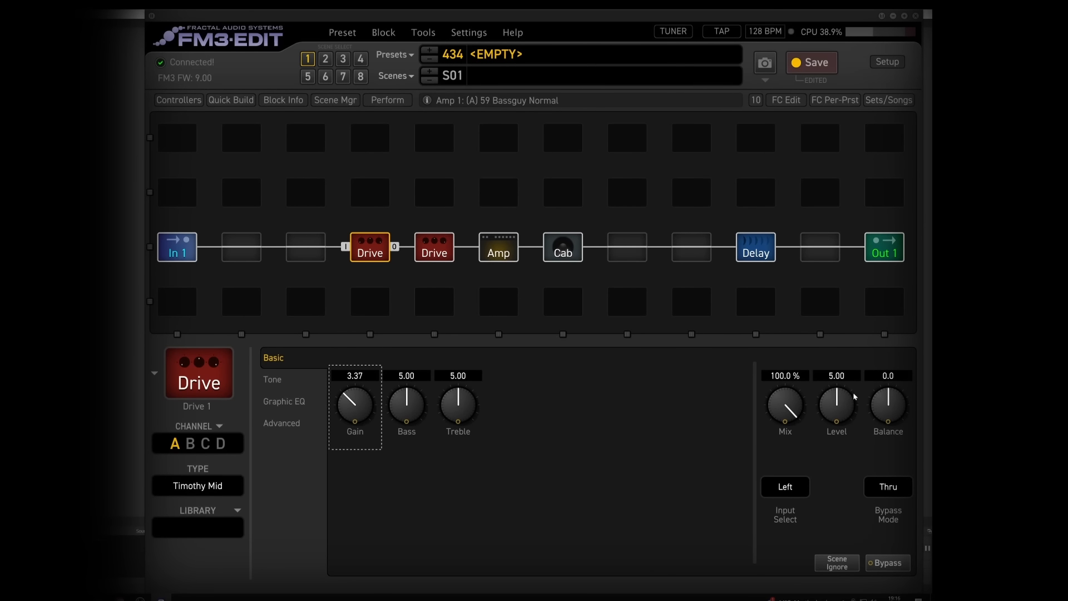
left_click(434, 247)
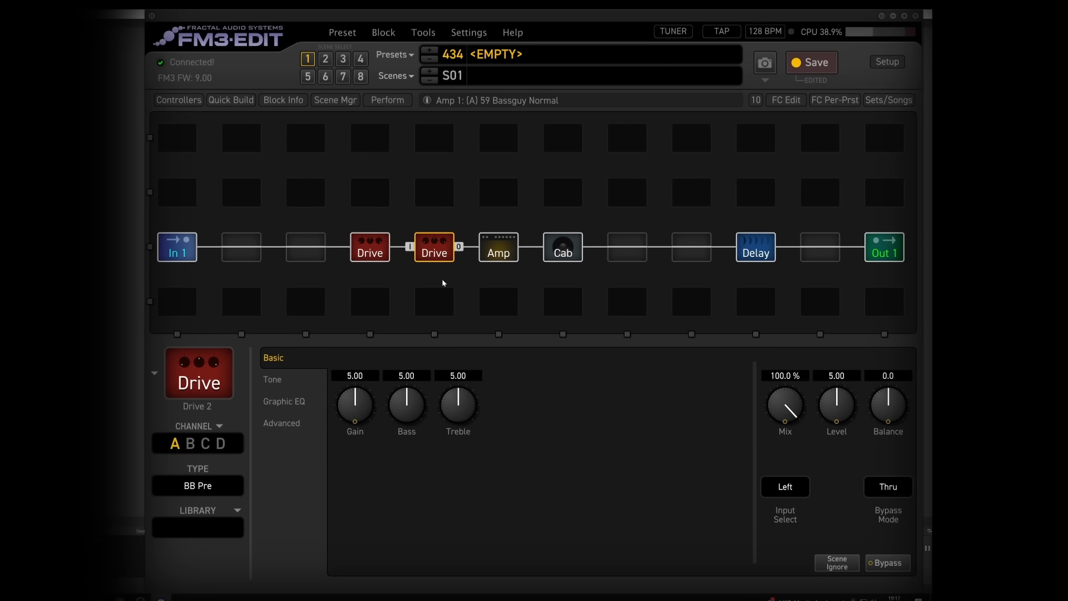
Retune the drives: Timothy Mid gain 2.12, treble 1.09; BB Pre gain 2.29, level 4.86.
left_click_drag(354, 402, 354, 420)
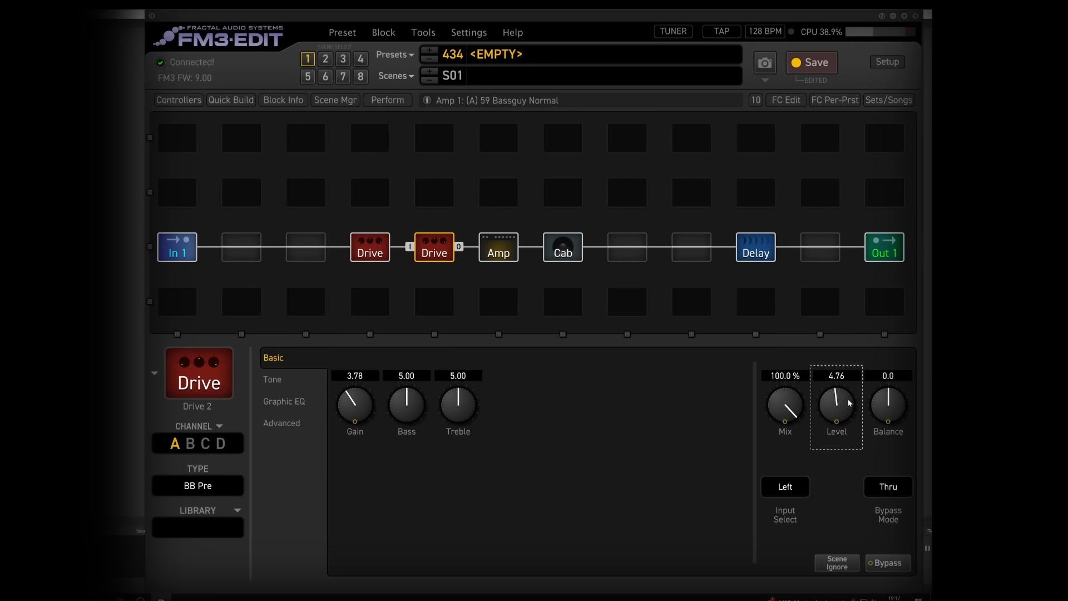
left_click_drag(836, 405, 836, 399)
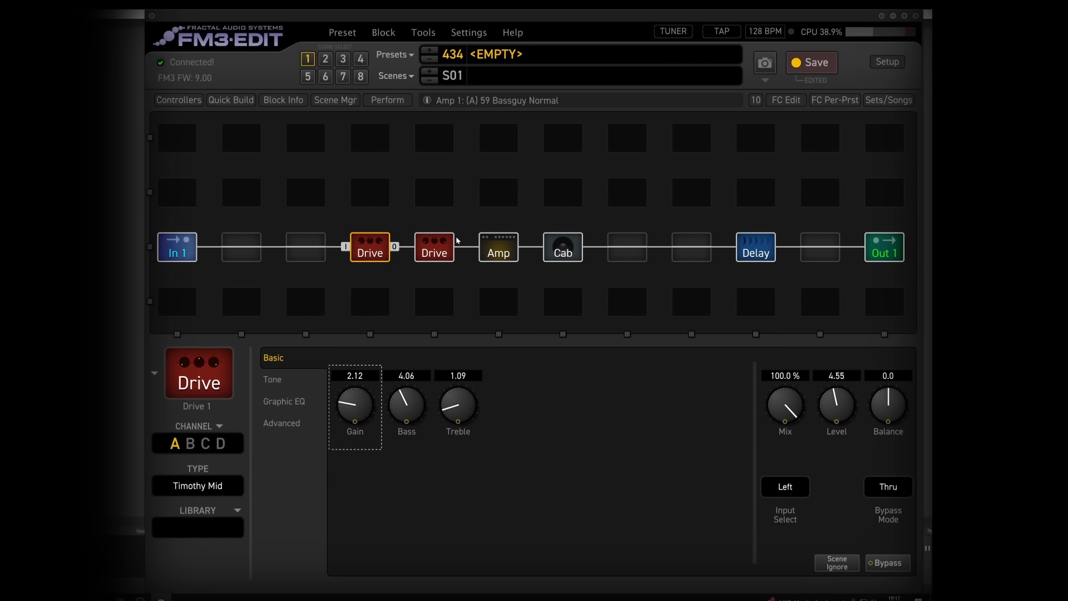
left_click(434, 247)
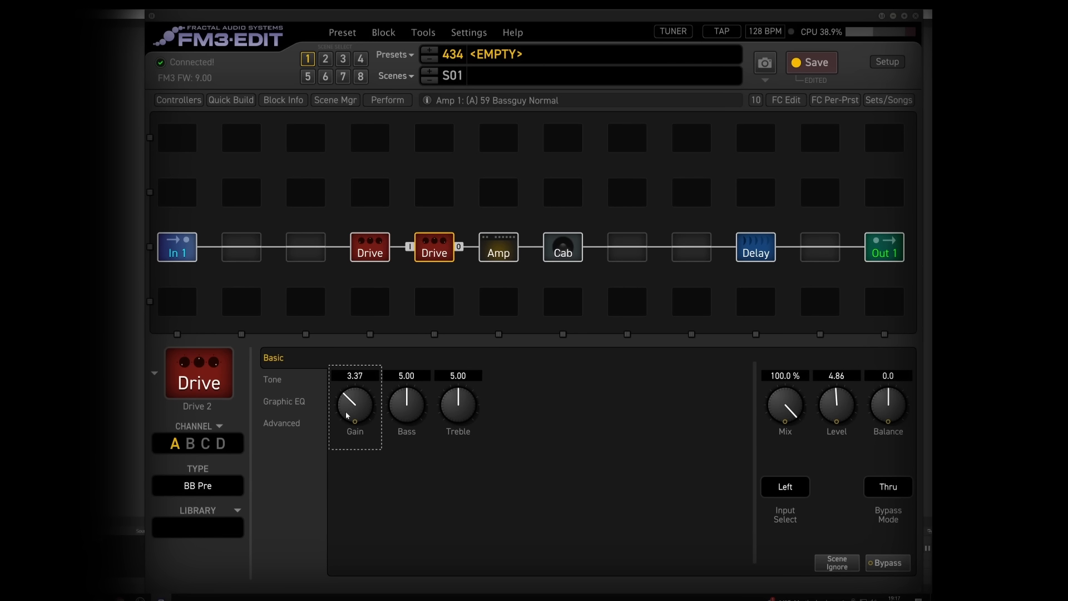
left_click_drag(354, 402, 354, 416)
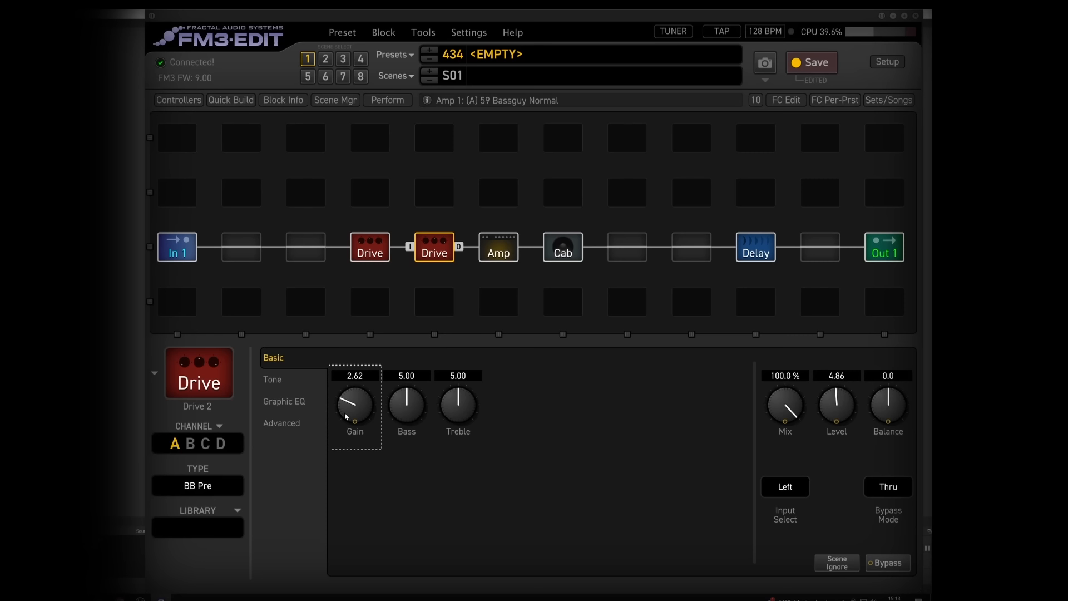
left_click_drag(354, 402, 354, 409)
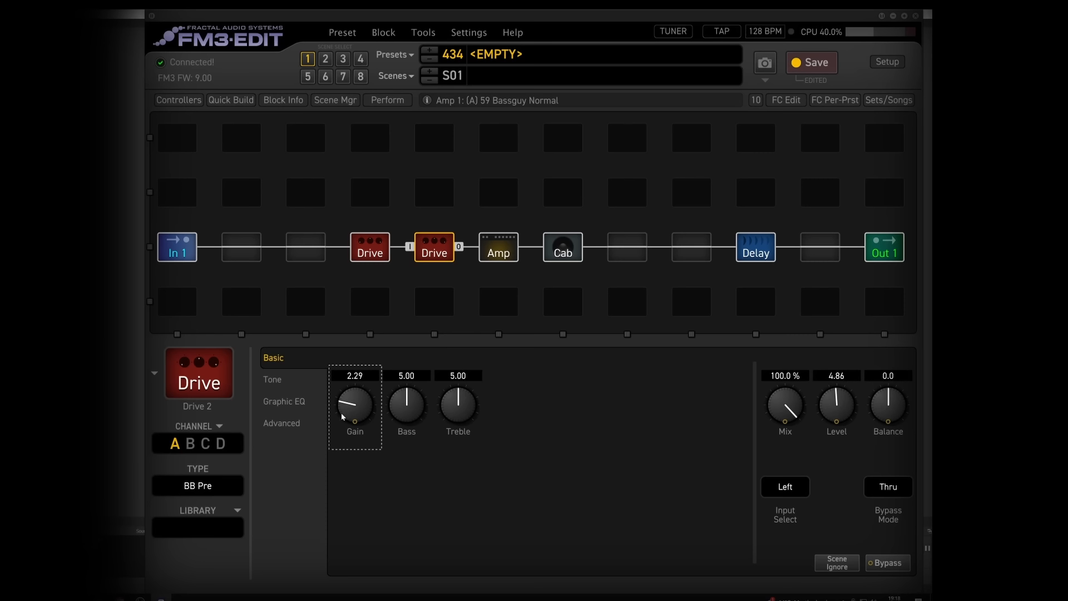
left_click(498, 247)
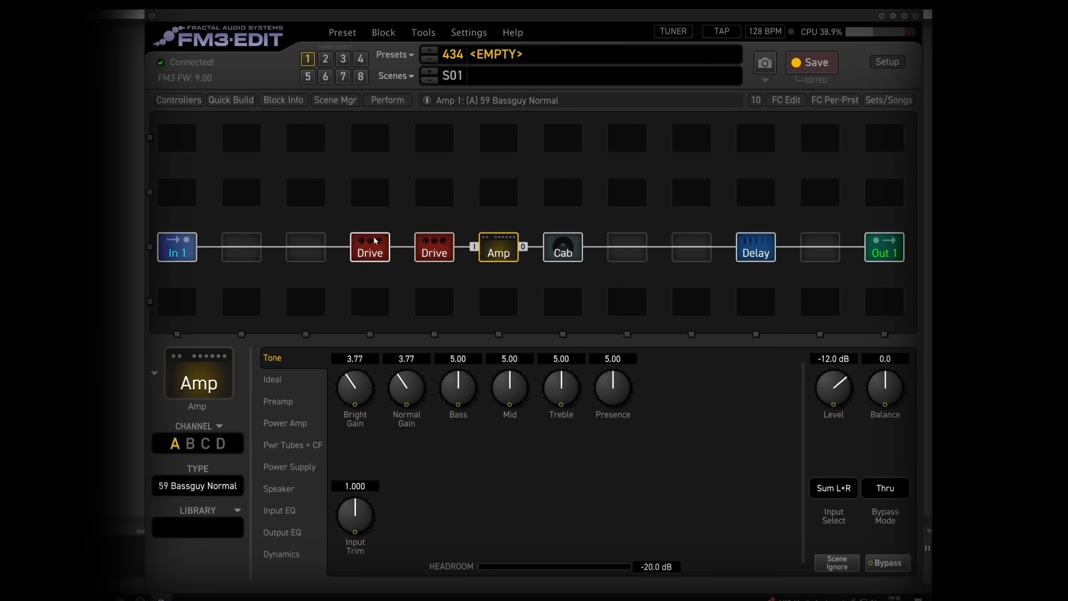
Audition with both Drive blocks bypassed, then re-engage them and return to the Amp.
left_click(369, 247)
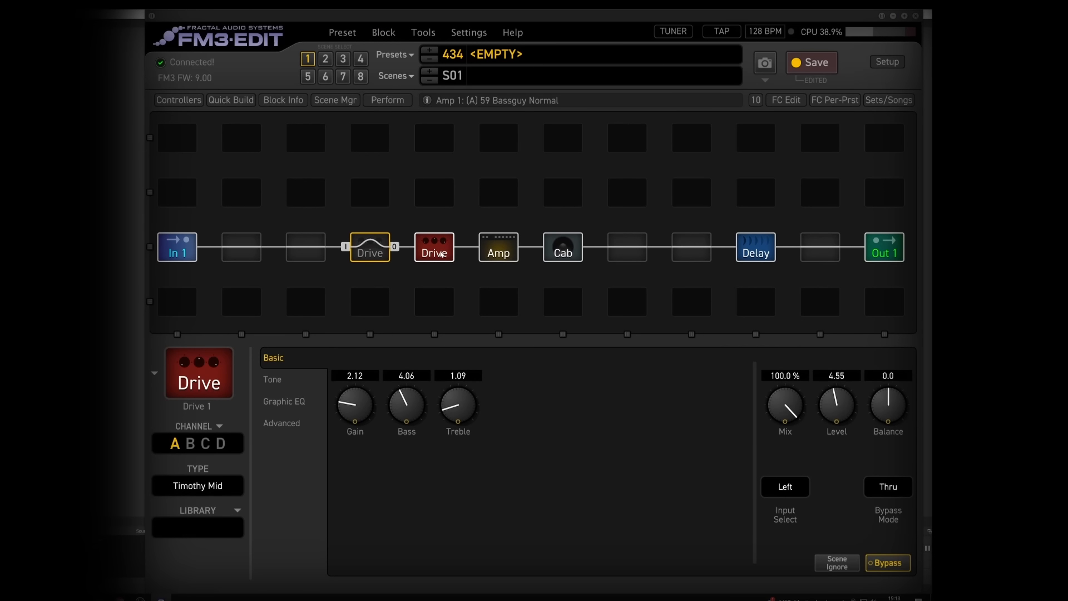
left_click(434, 246)
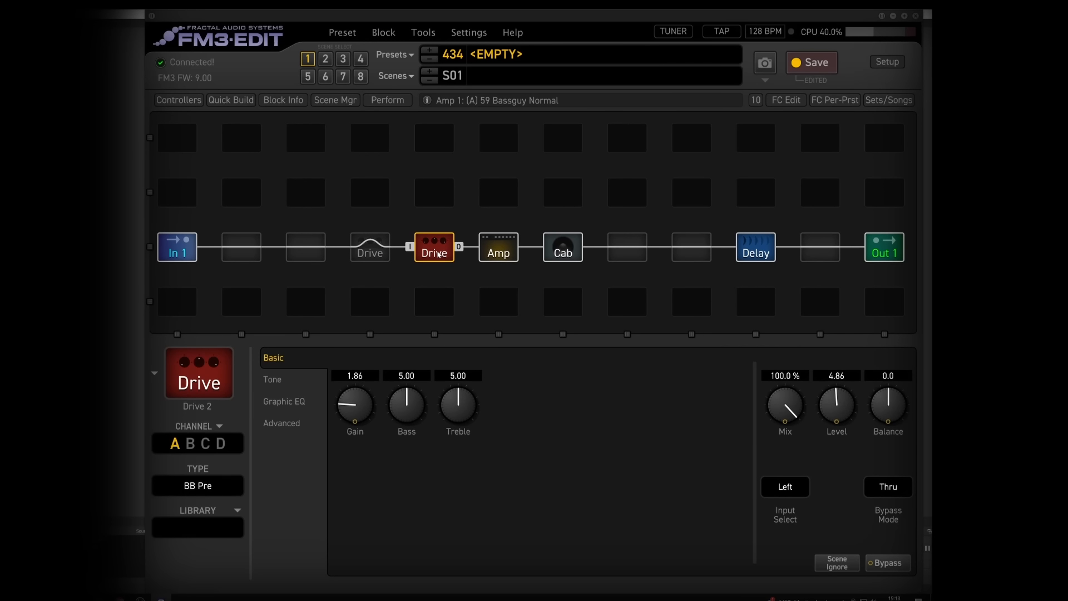
left_click(888, 563)
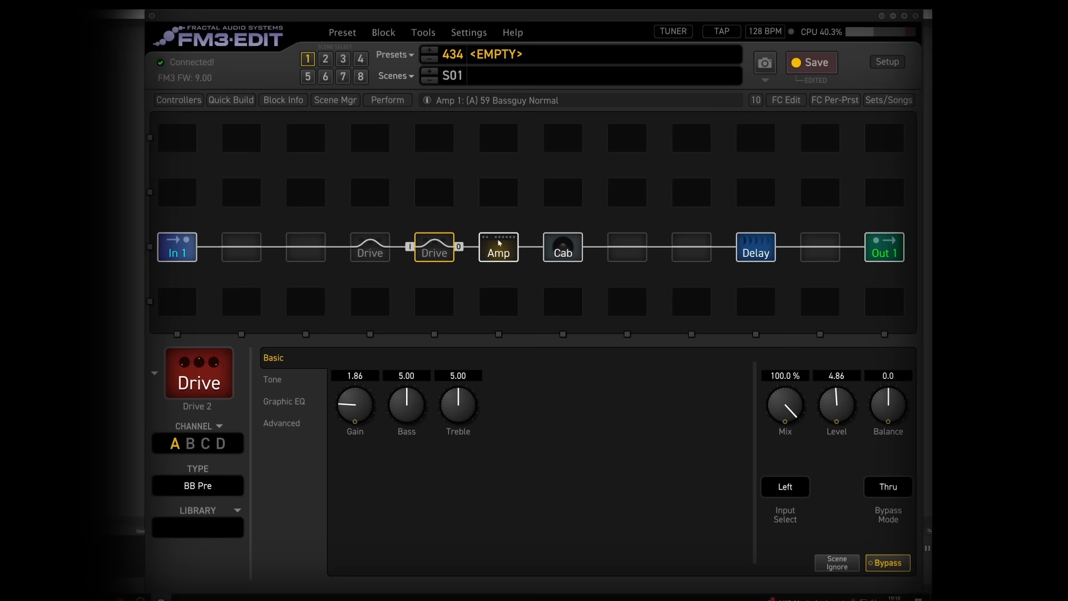
left_click(499, 247)
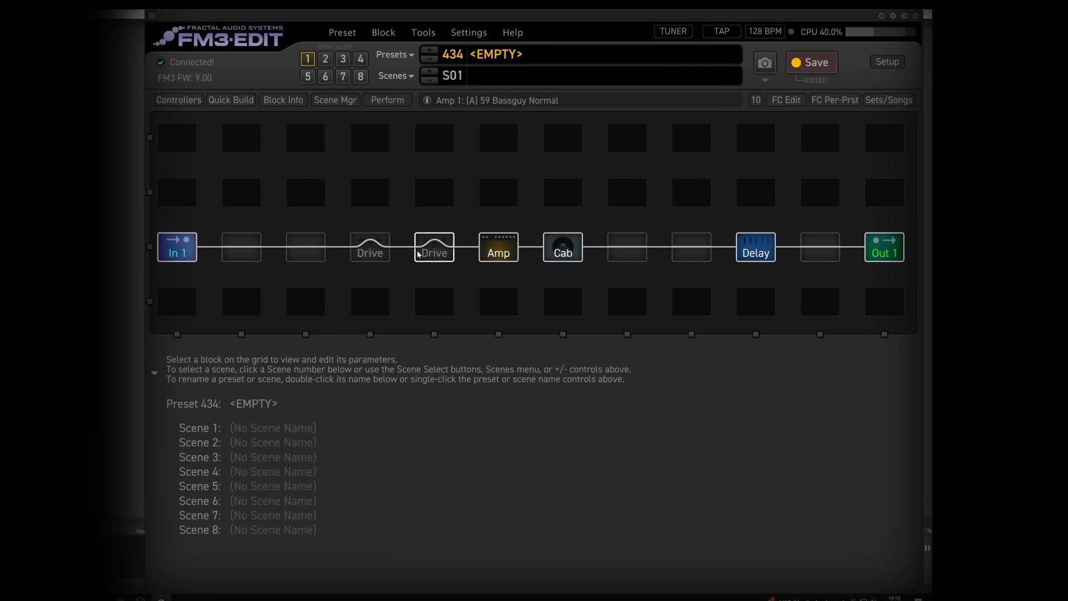
left_click(370, 247)
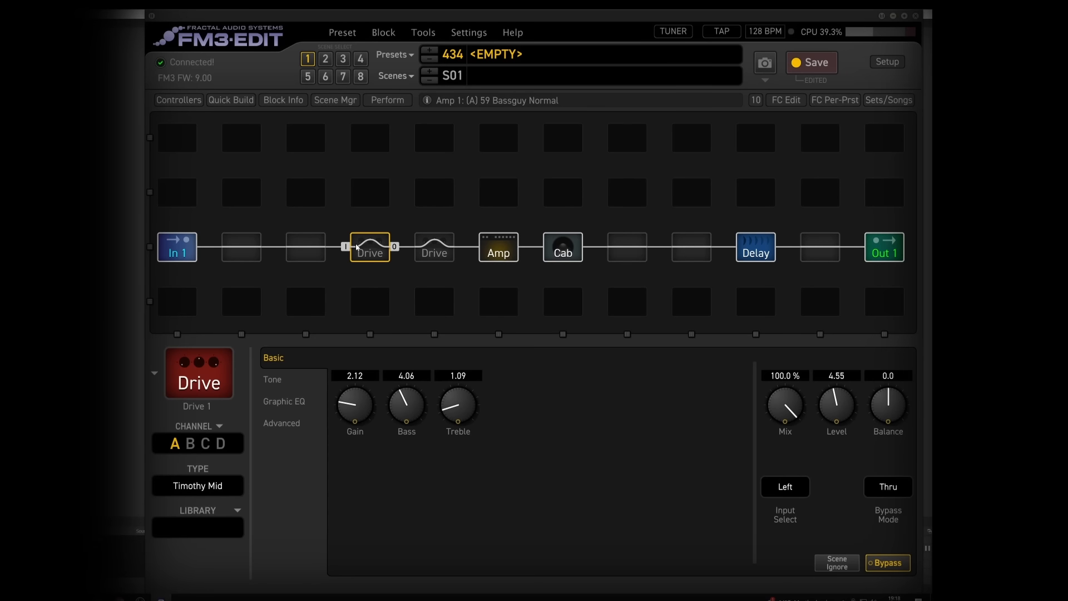
left_click(434, 247)
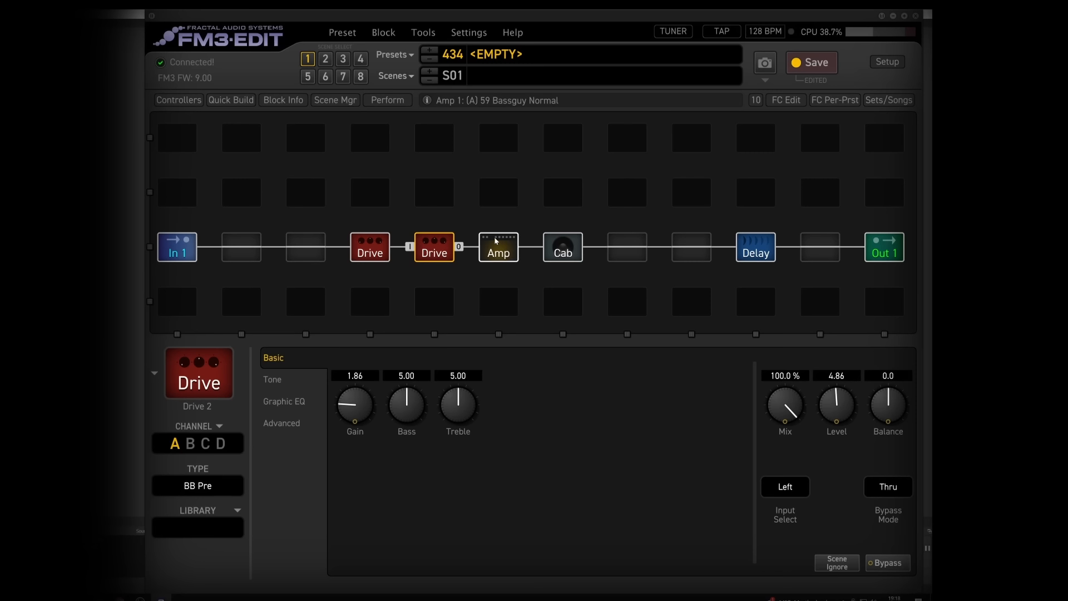
left_click(499, 246)
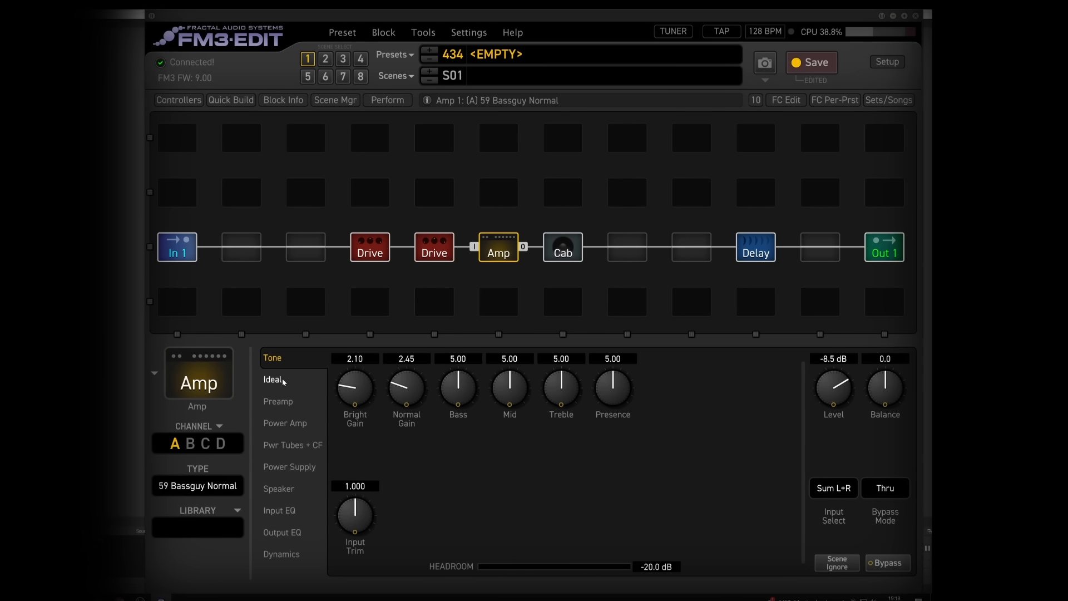
mouse_move(256, 415)
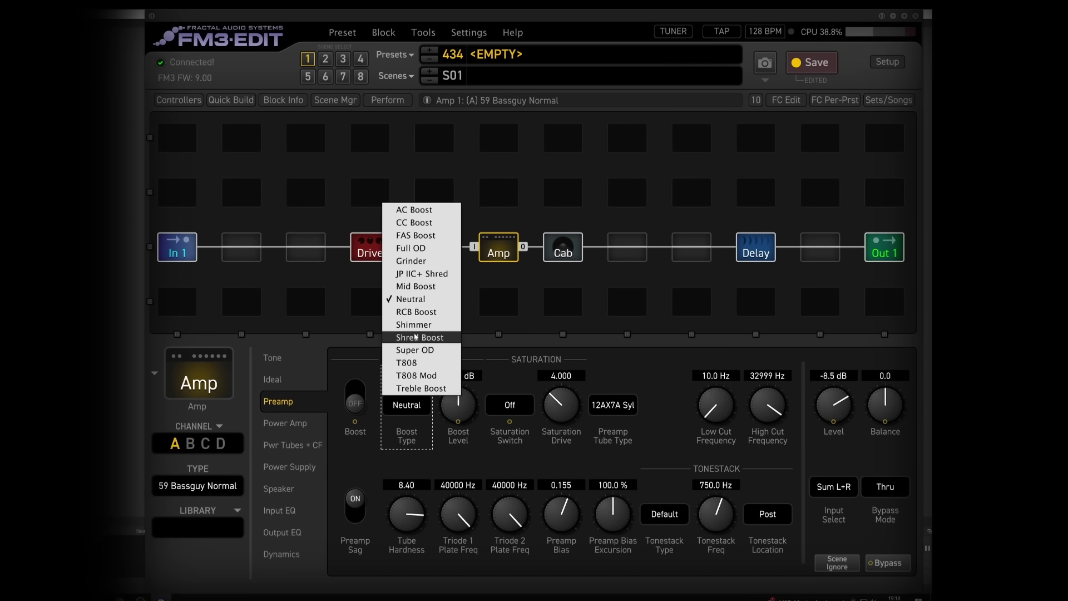
Choose T808 as the Amp's input boost and make the first drive a T808 OD at drive 2.12.
left_click(406, 363)
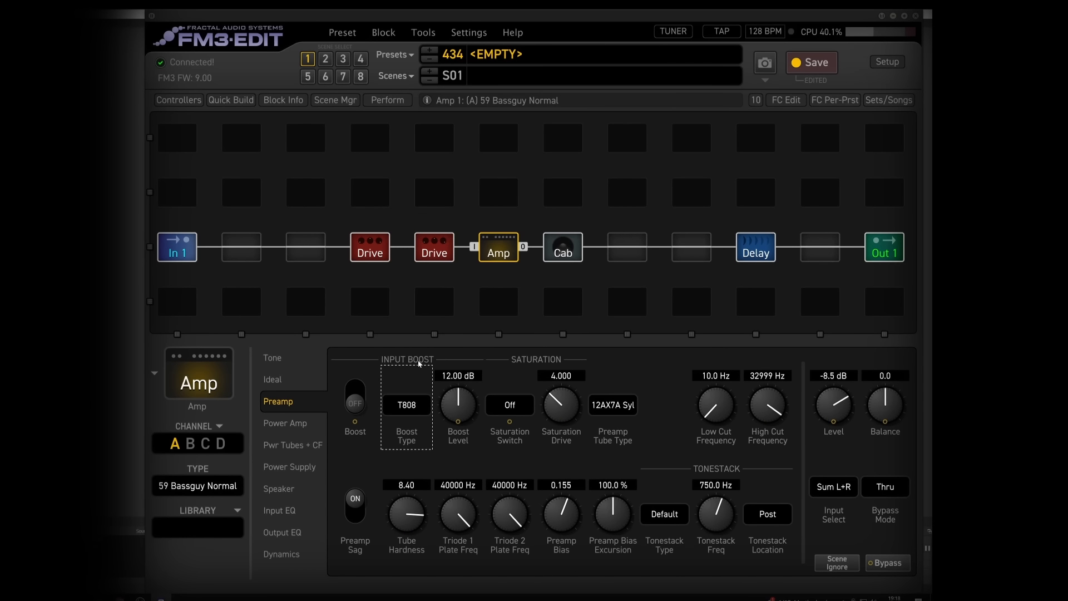
left_click(355, 398)
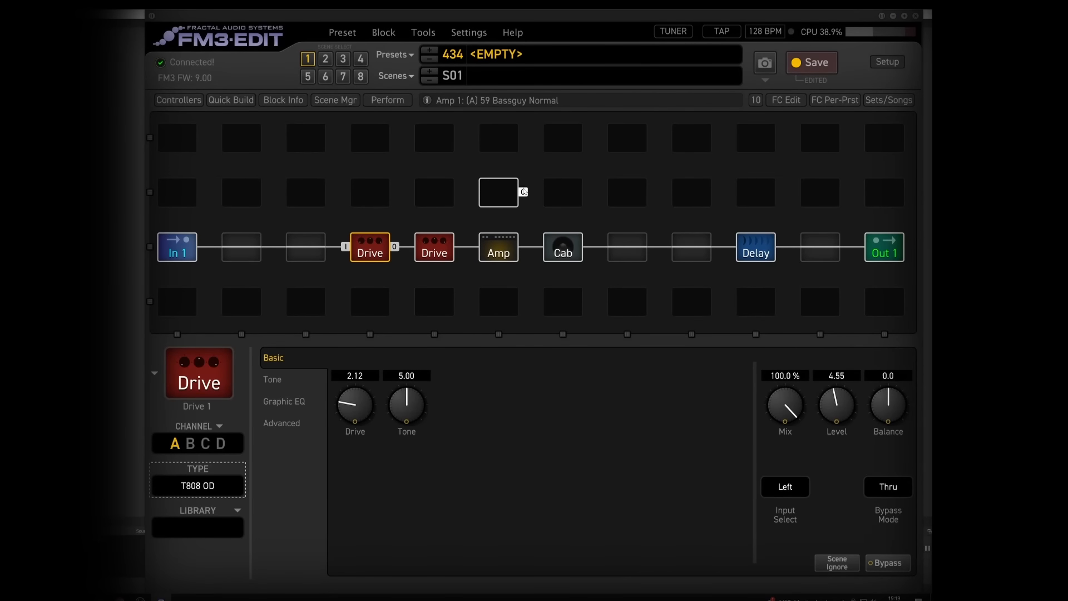
Lower the Delay mix to 12.2% and return to the Amp's preamp settings.
left_click(435, 247)
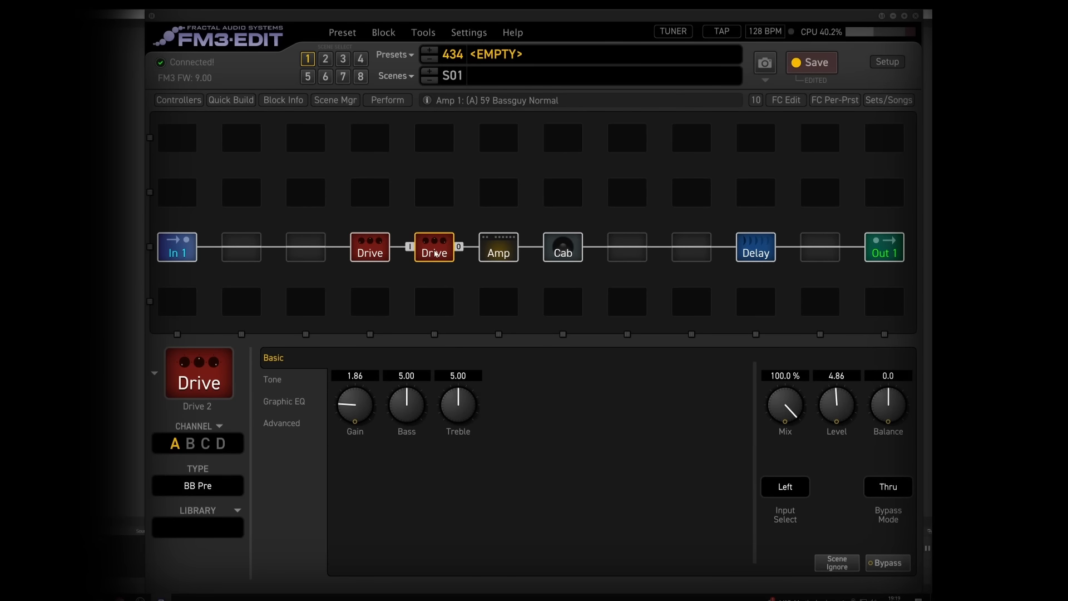
left_click(370, 247)
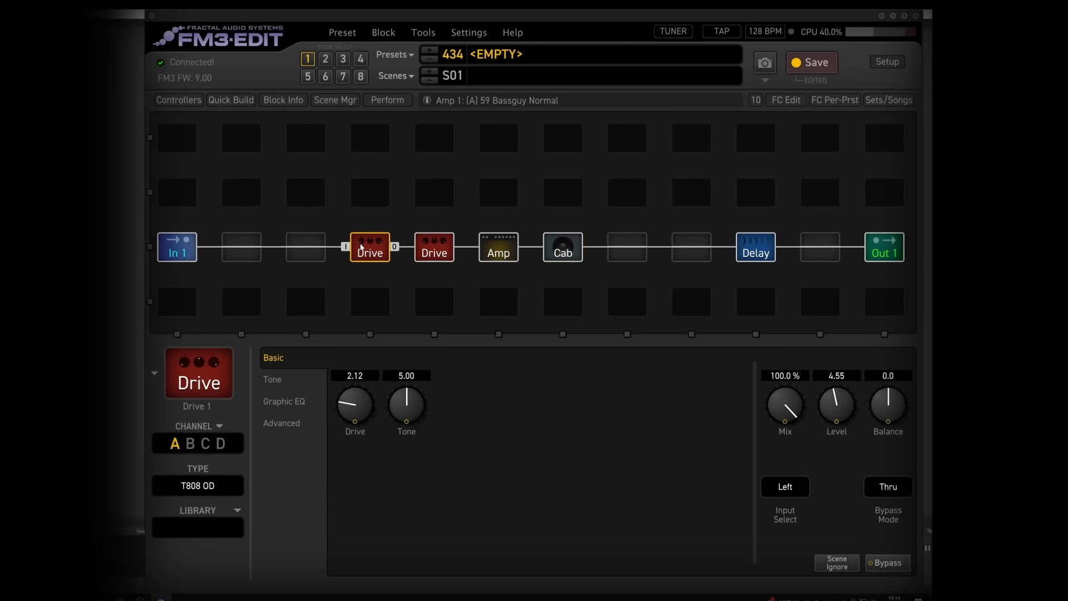
mouse_move(777, 271)
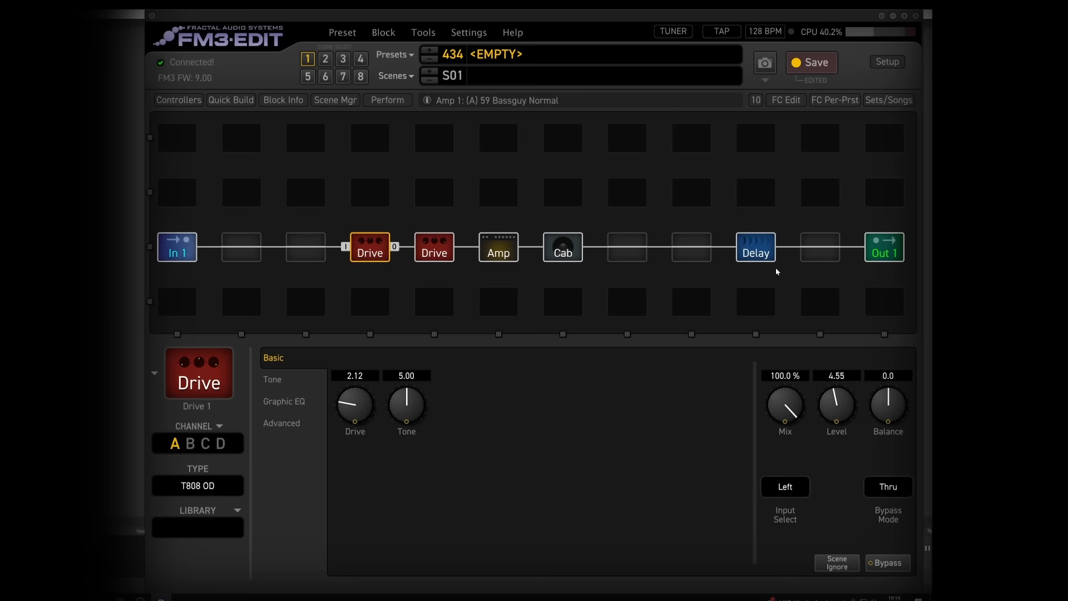
left_click(756, 246)
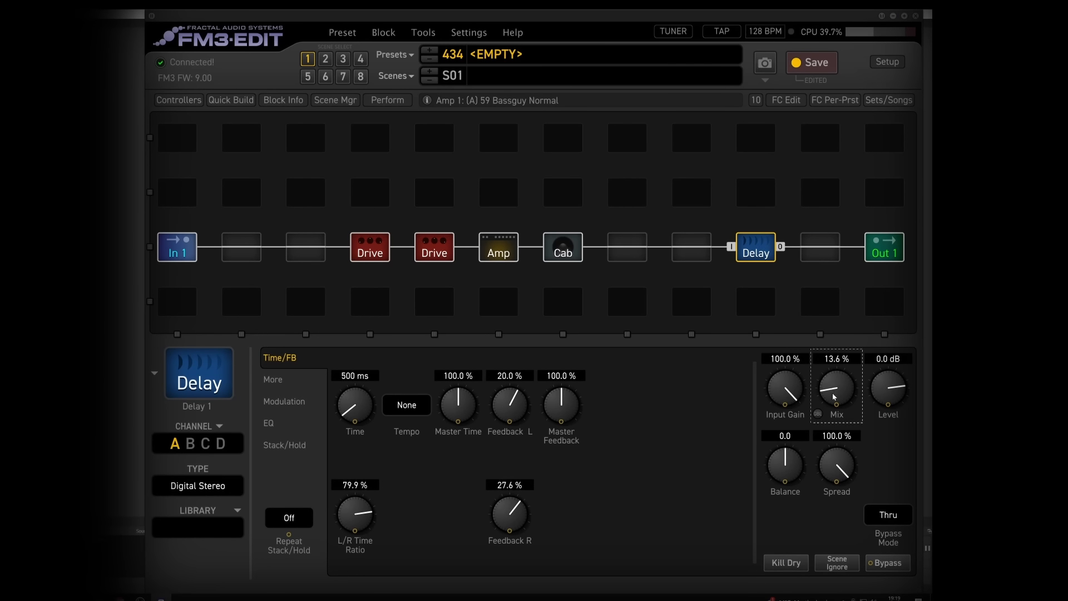
left_click_drag(836, 392, 836, 398)
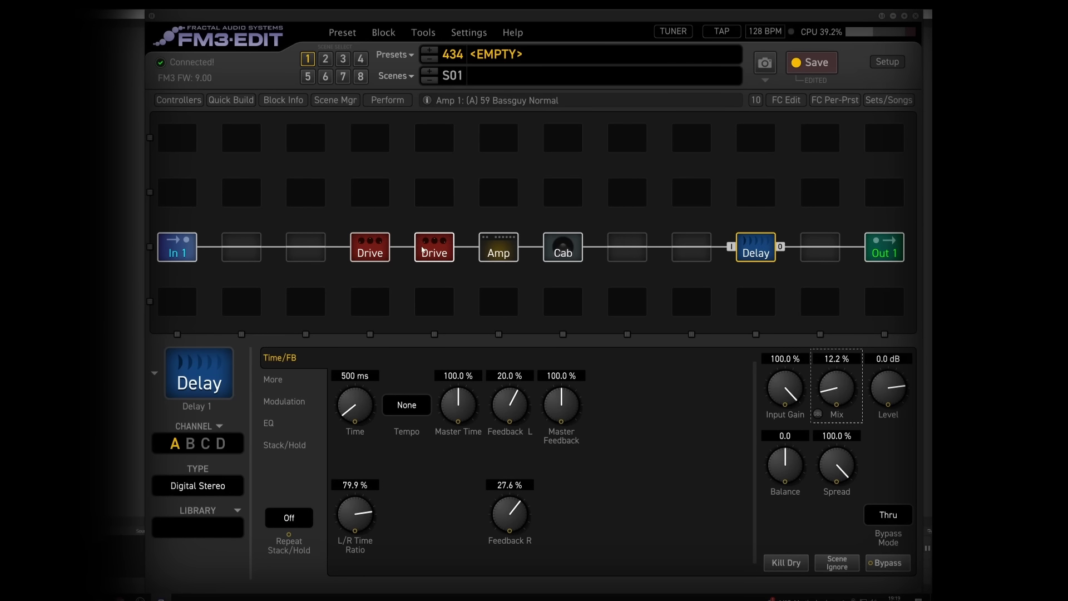
left_click(498, 247)
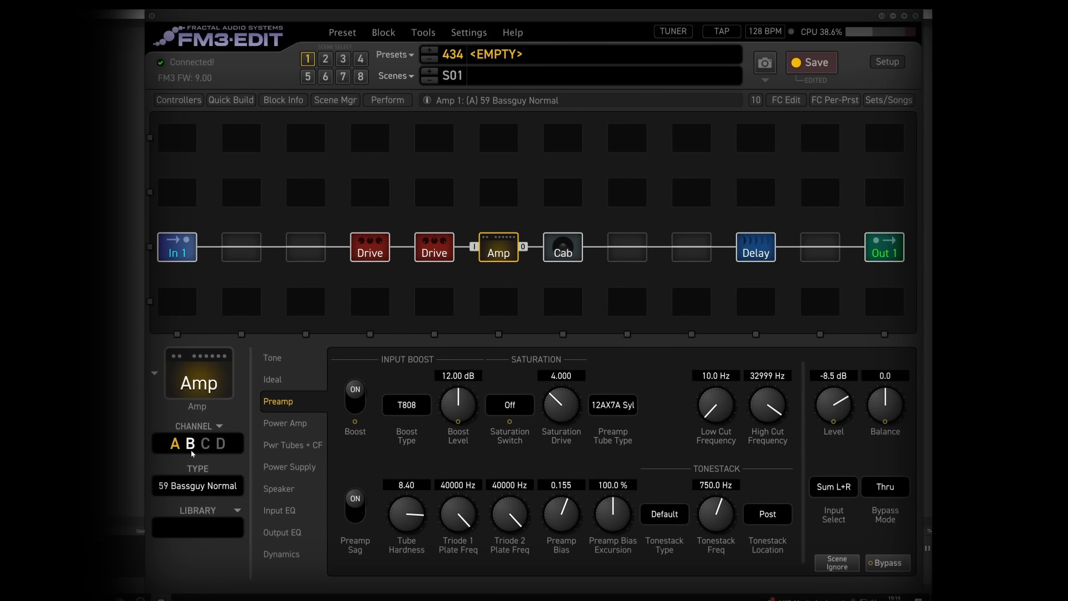
Switch the Amp to channel B, Vibrato Verb AB, and adjust its preamp boost level.
left_click(198, 486)
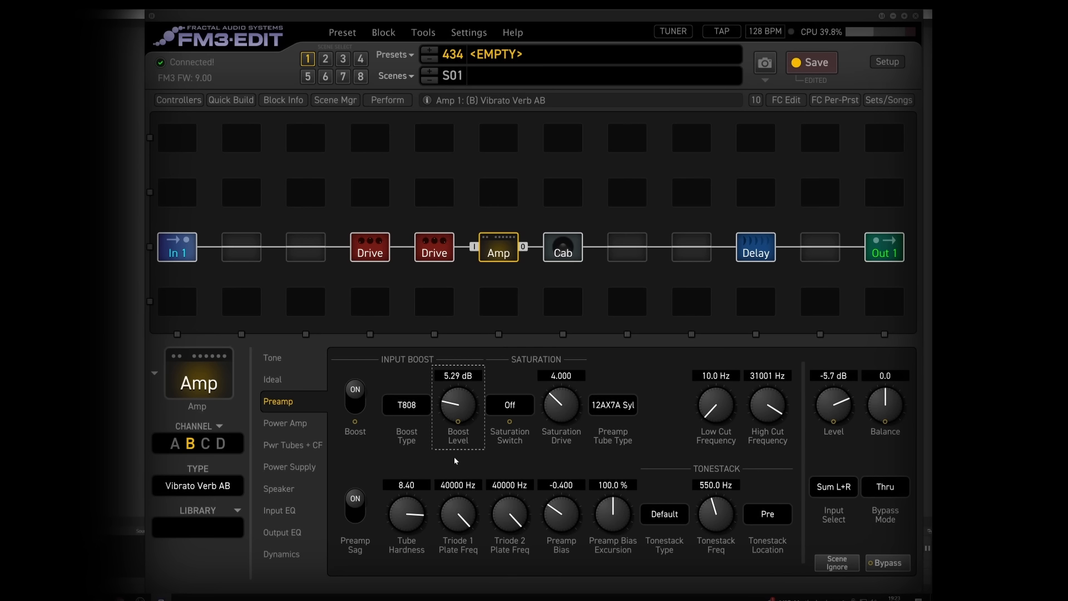
left_click_drag(457, 405, 458, 427)
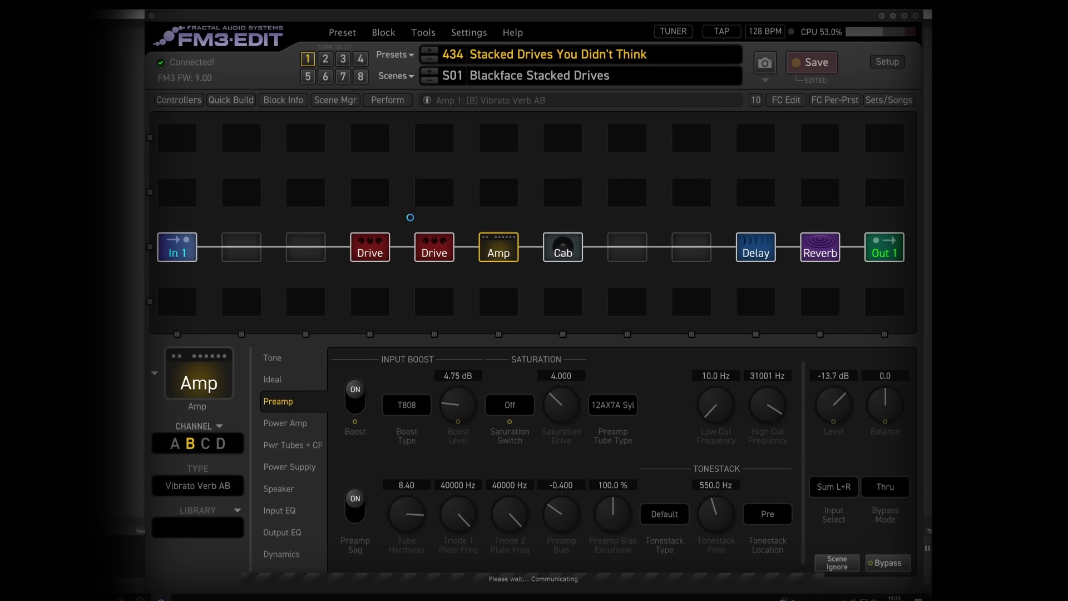
Make Drive 1 channel B a Zen Master with Drive 6.48, Voice 7.48, Tone 6.18, Level 6.09.
left_click(369, 247)
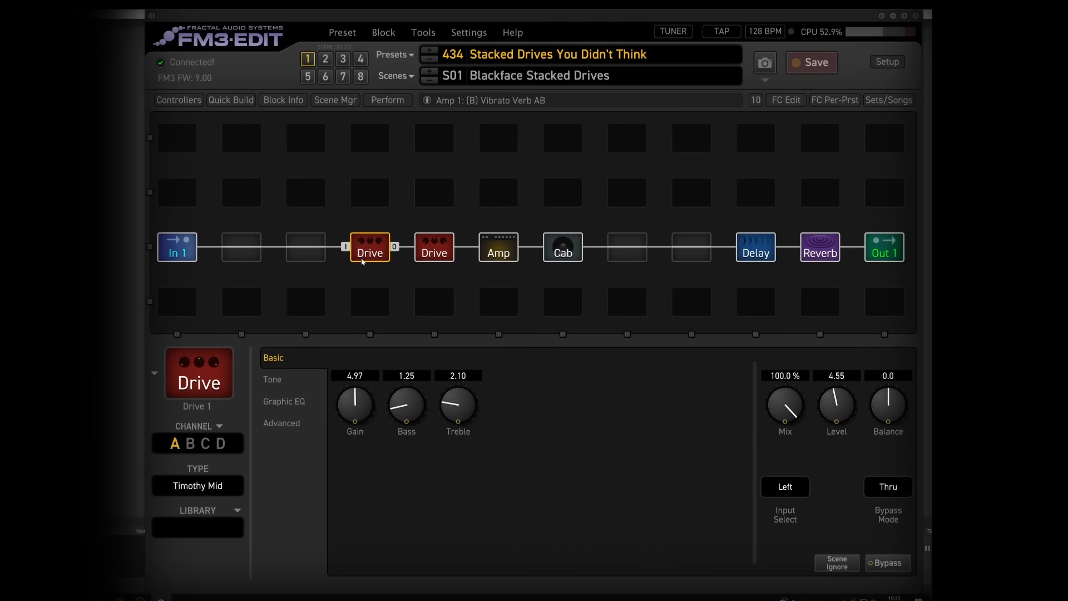
left_click(189, 443)
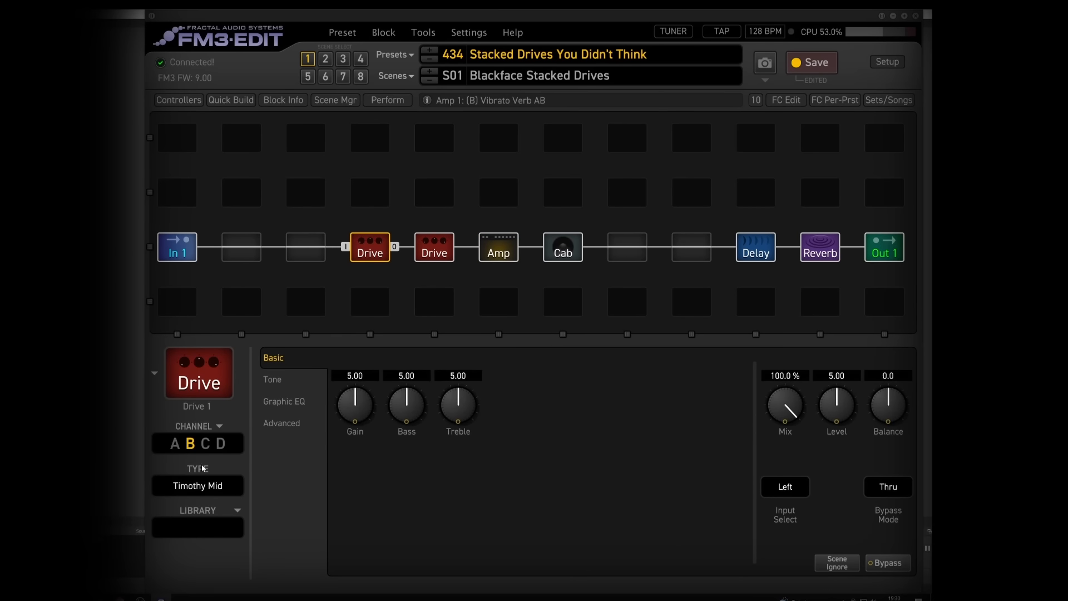
left_click(198, 486)
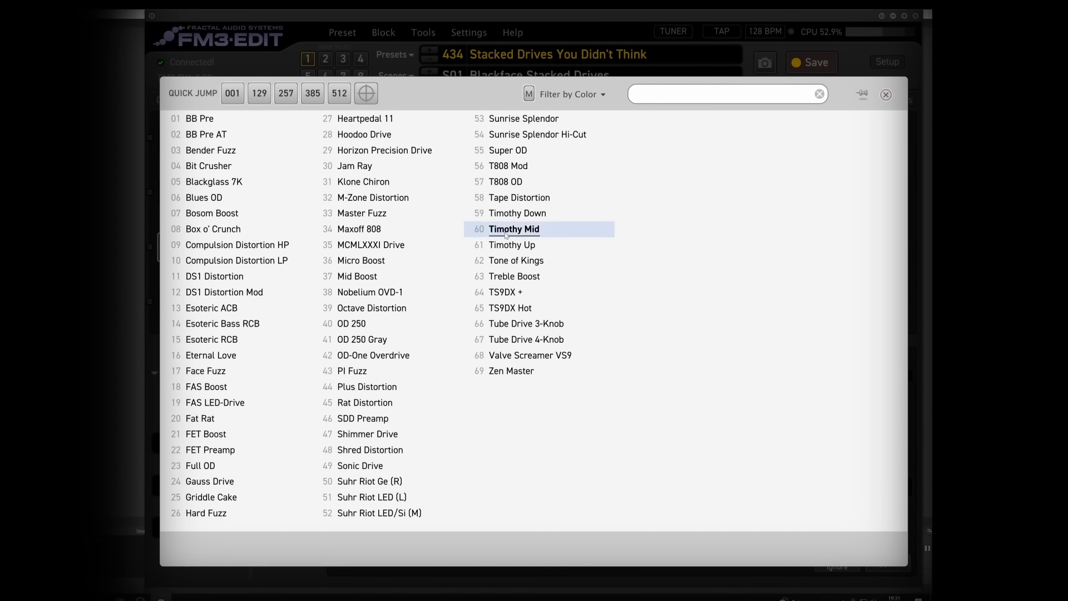
mouse_move(514, 291)
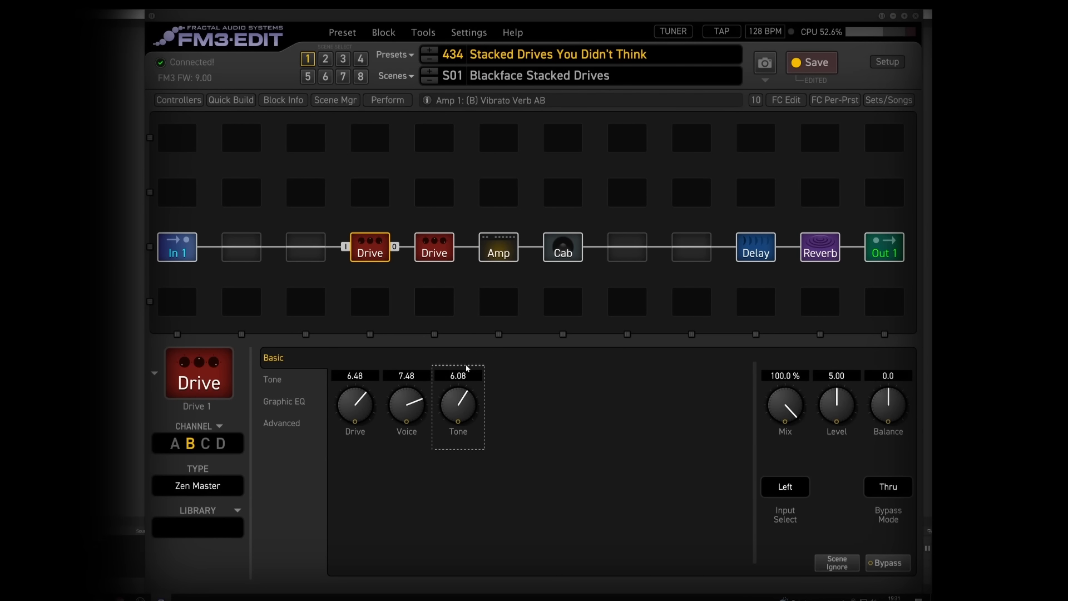
left_click_drag(836, 408, 836, 382)
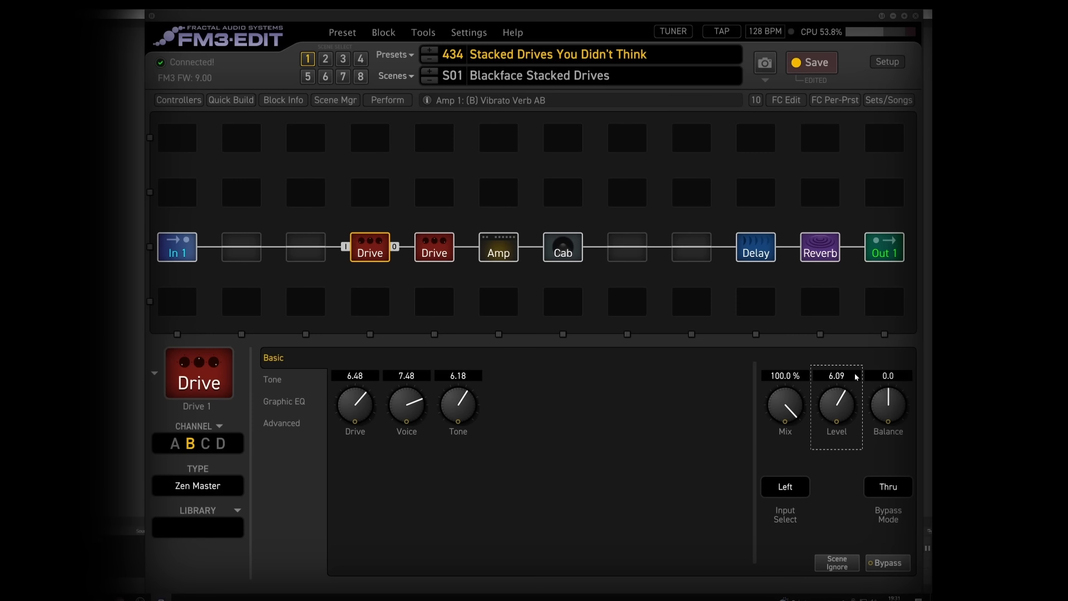
mouse_move(250, 374)
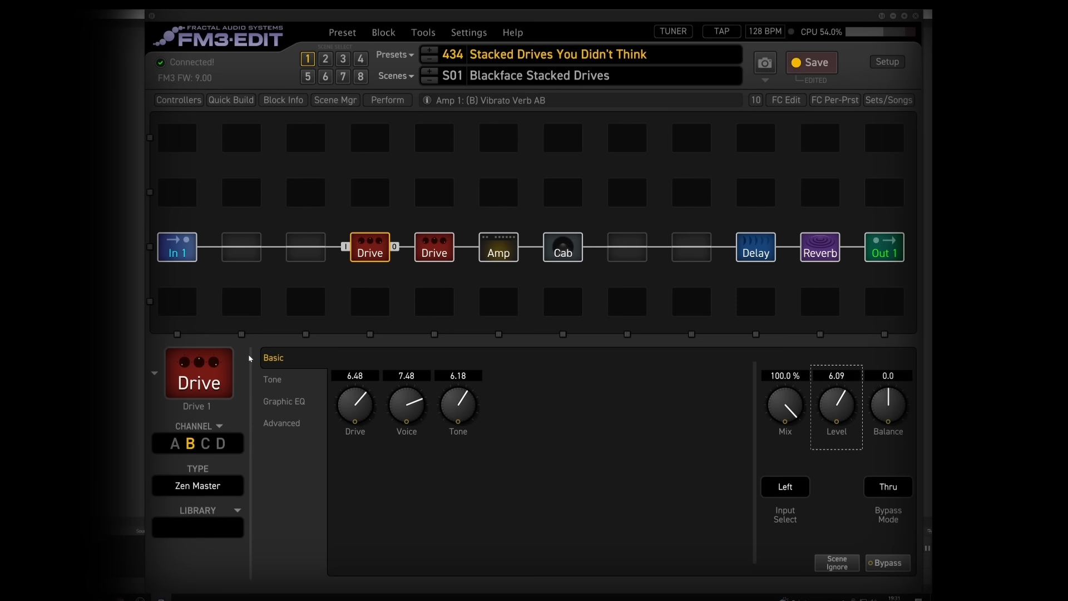
left_click(271, 379)
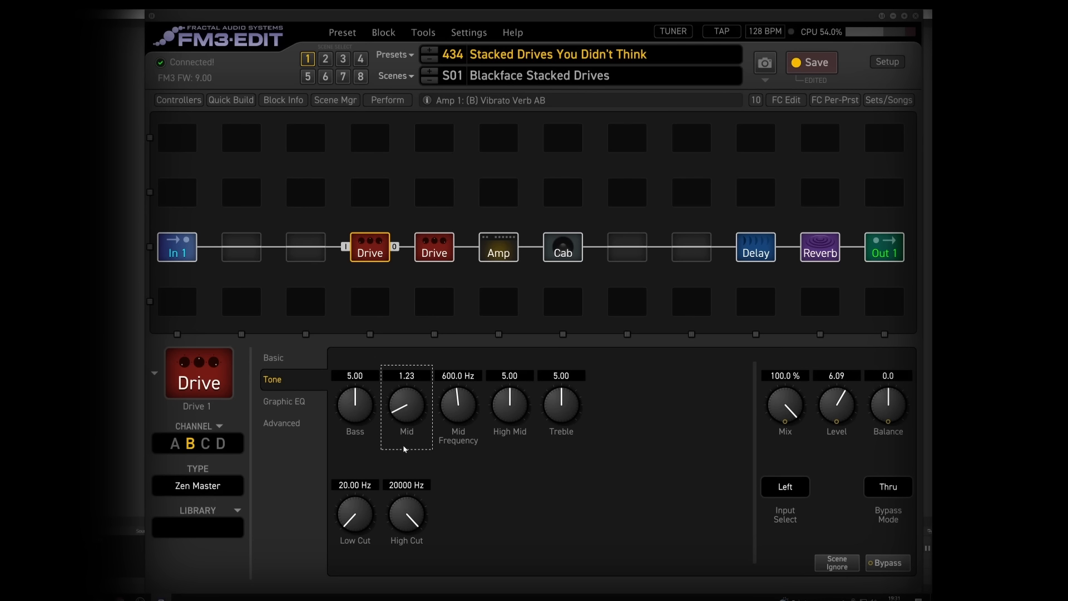
Cut the Zen Master's Mid down to about 1.23 on Drive 1's Tone page.
left_click_drag(406, 405, 398, 453)
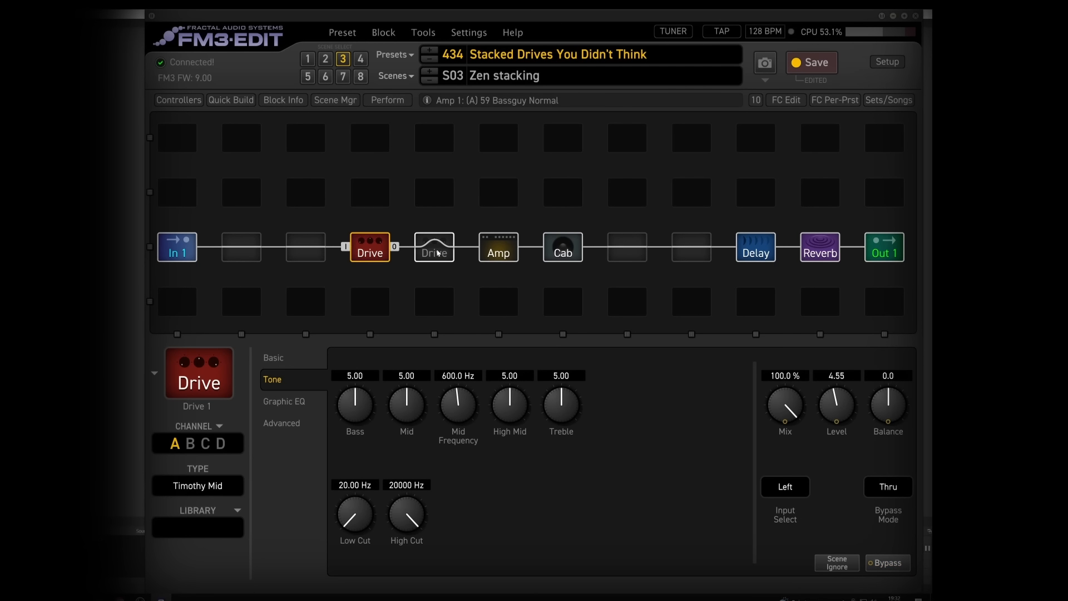
In scene 4 Fuzz stacking, set Drive 1 channel C to PI Fuzz at Level 8.52, Drive 2 bypassed.
left_click(434, 247)
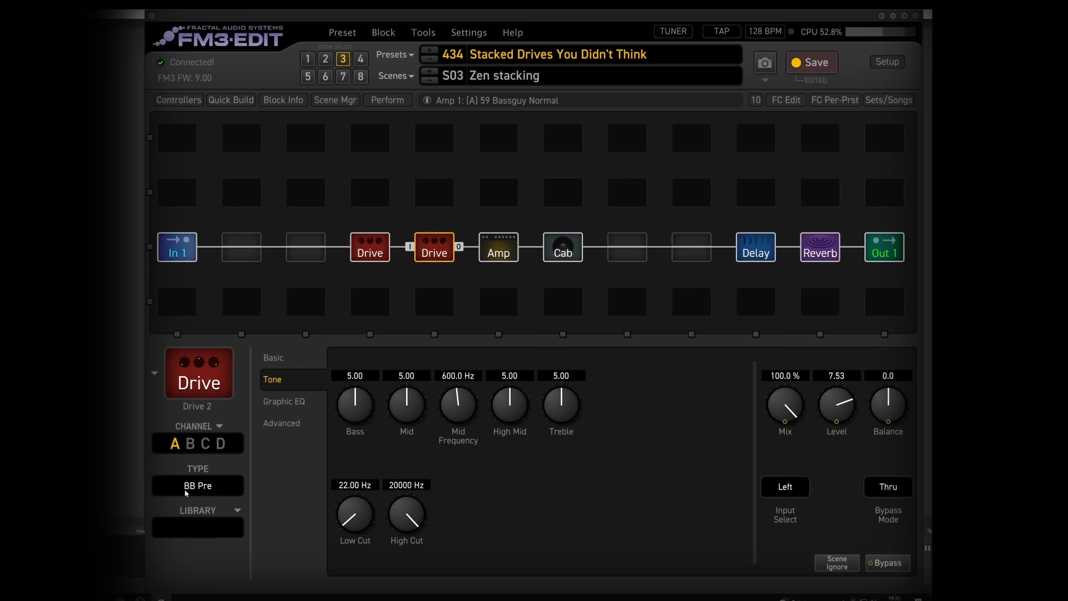
left_click(361, 58)
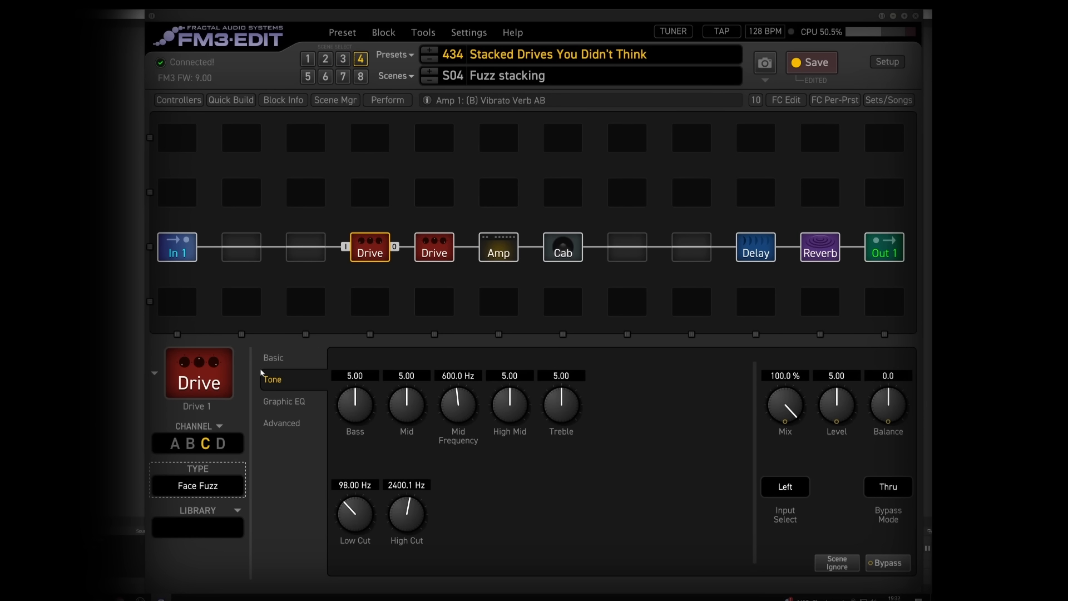
left_click(274, 358)
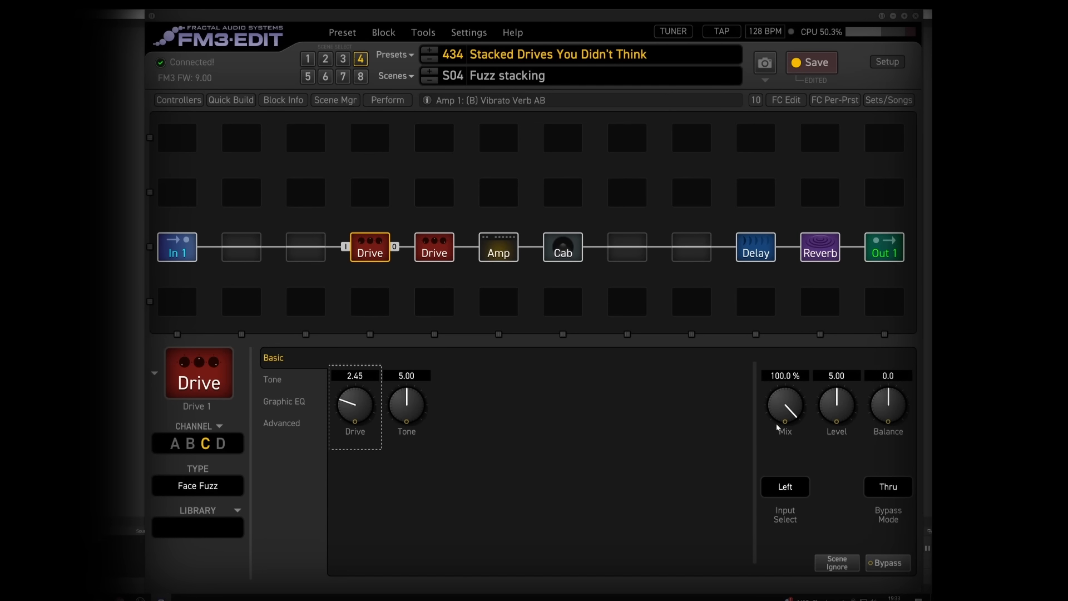
left_click_drag(836, 405, 836, 382)
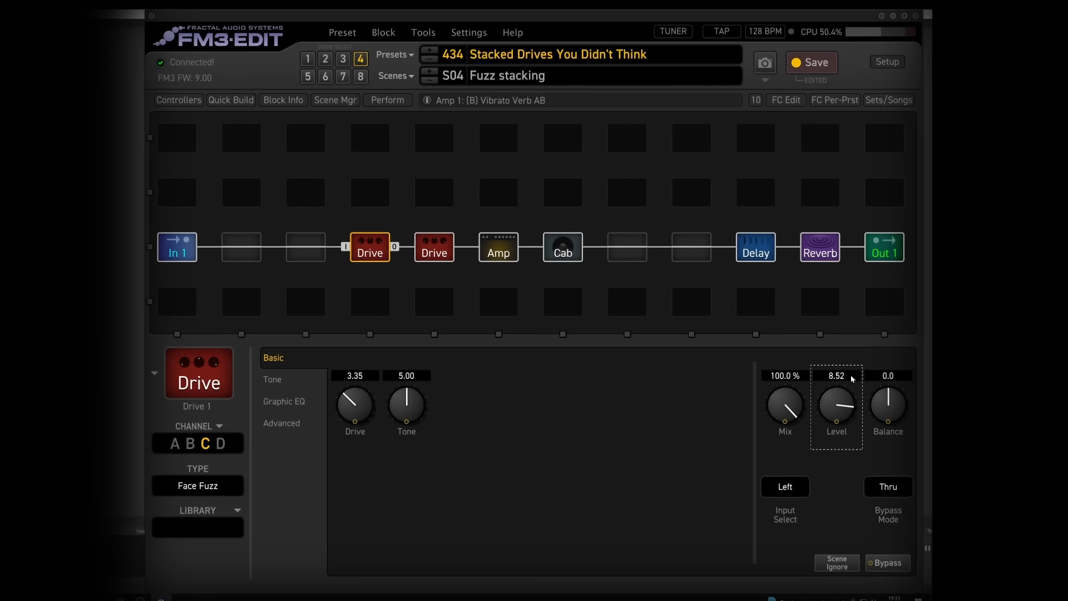
left_click(434, 247)
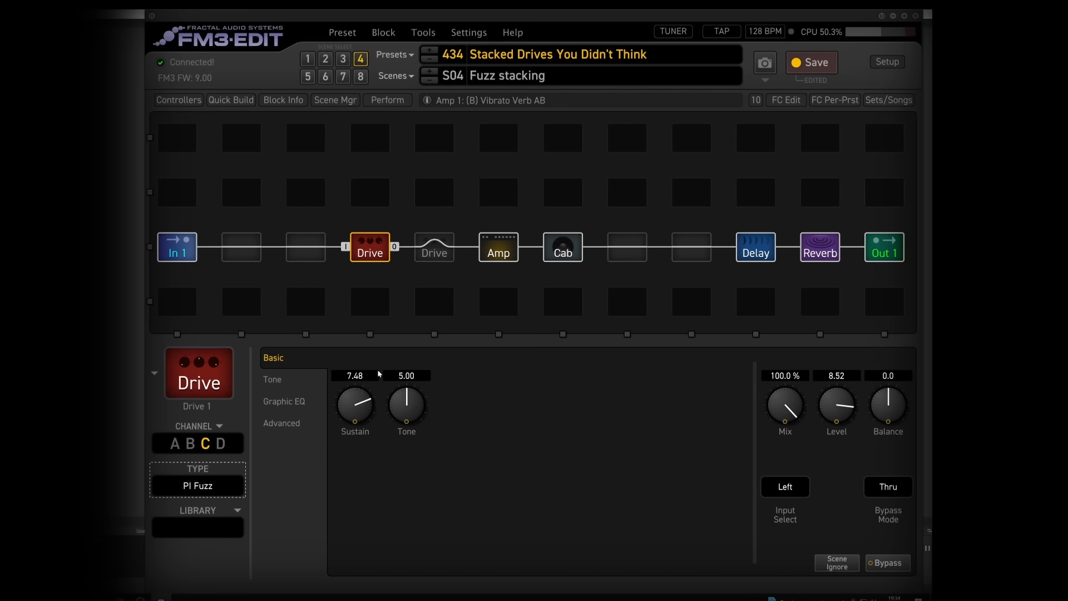
Check the Amp's preamp boost, then re-engage Drive 2, the BB Pre, at Gain 3.04.
left_click(499, 246)
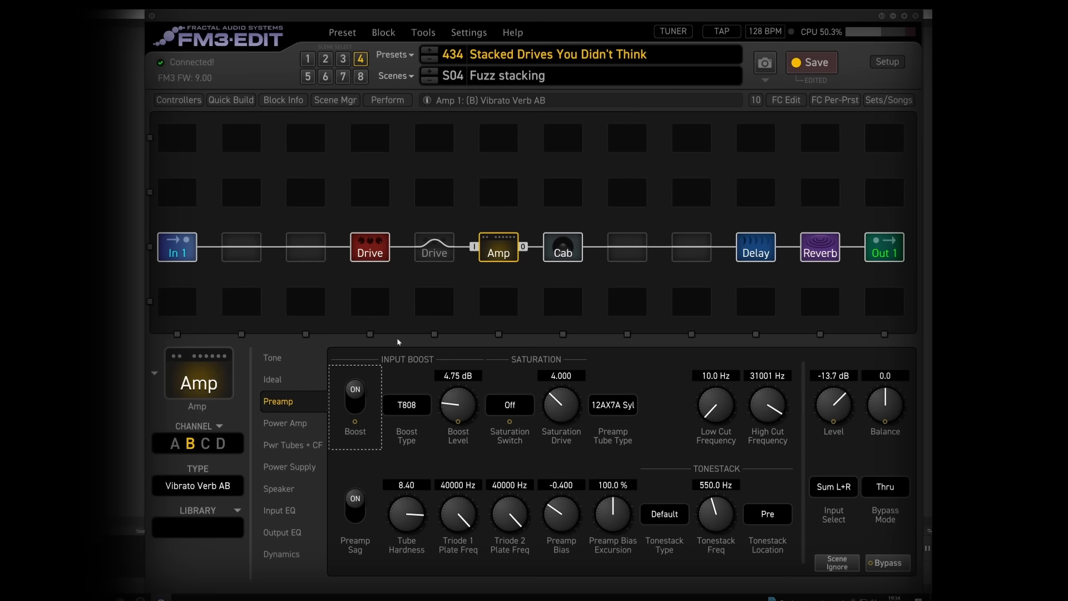
left_click(434, 247)
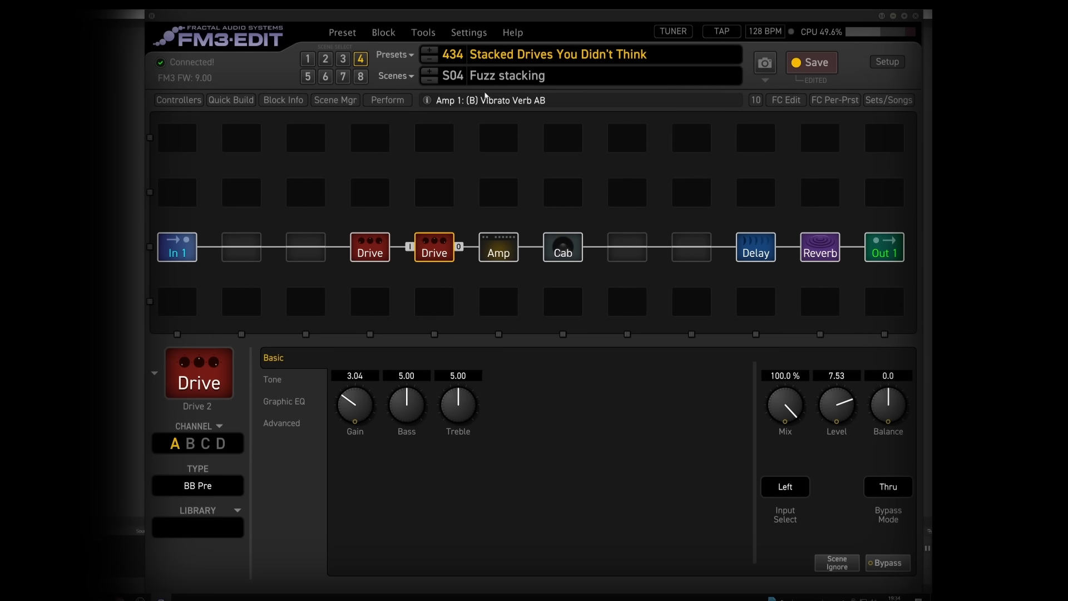
Save preset 434 and switch back to Scene 1, Blackface Stacked Drives.
left_click(812, 63)
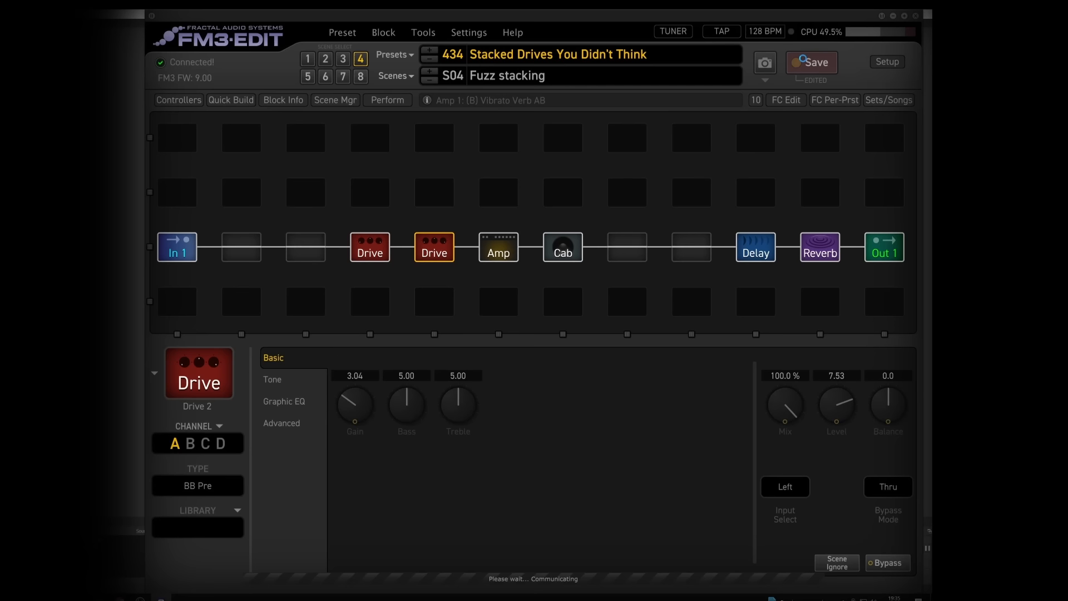
left_click(396, 76)
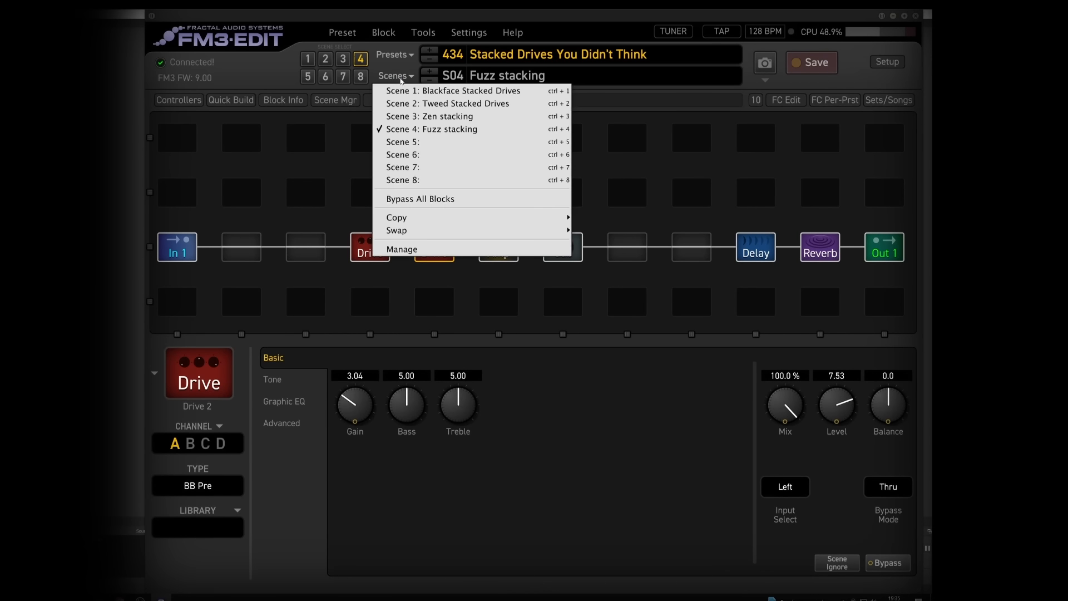
left_click(446, 92)
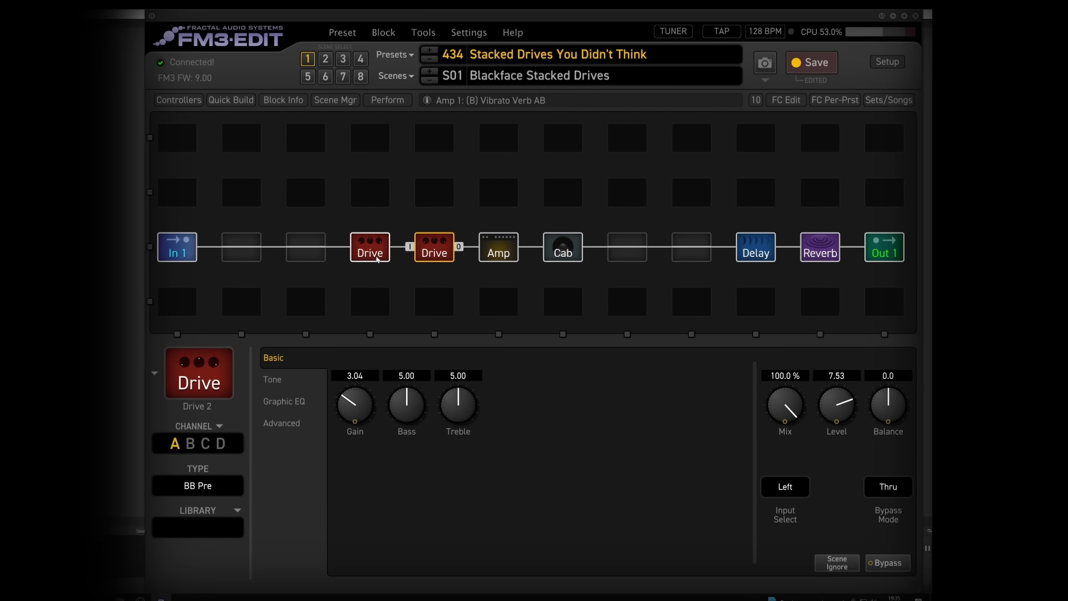
mouse_move(487, 243)
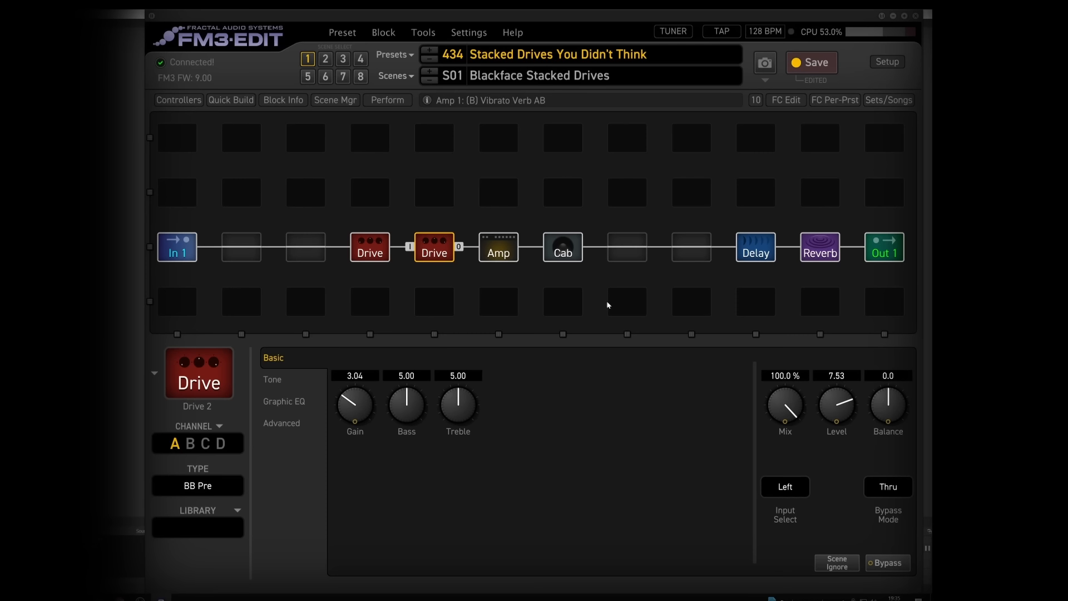
Trim the Delay mix to 10.7% in the Blackface scene and save preset 434 again.
left_click(756, 246)
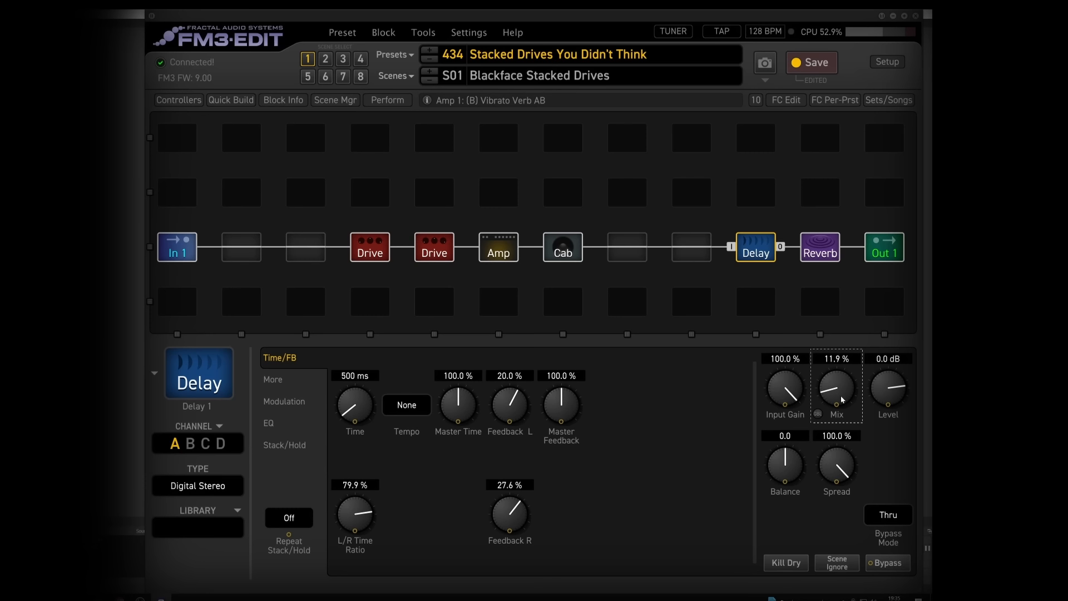
left_click_drag(837, 392, 837, 398)
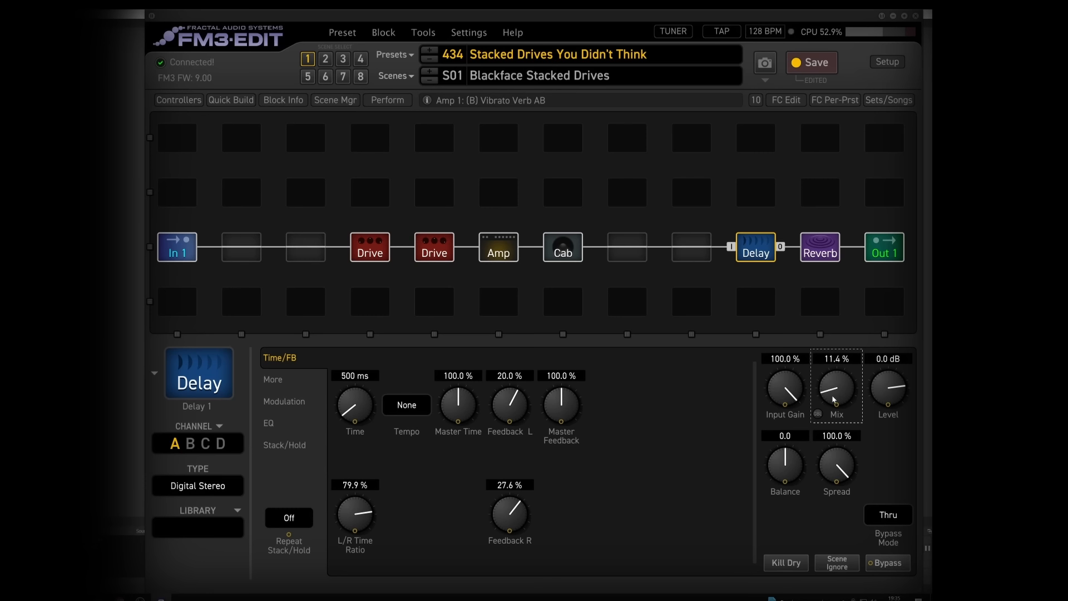
left_click_drag(836, 391, 836, 398)
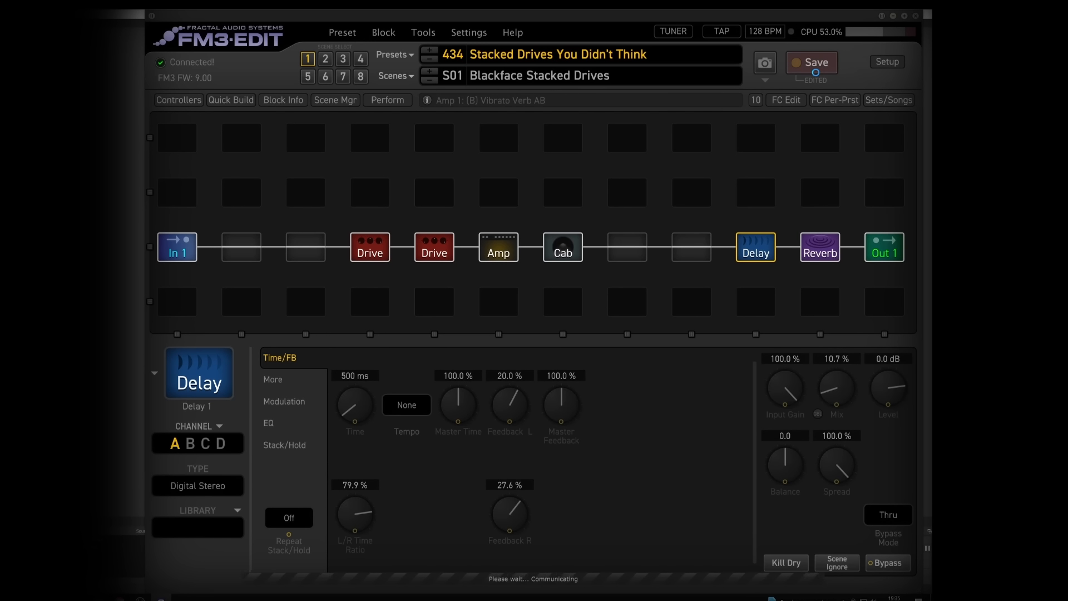
left_click(810, 62)
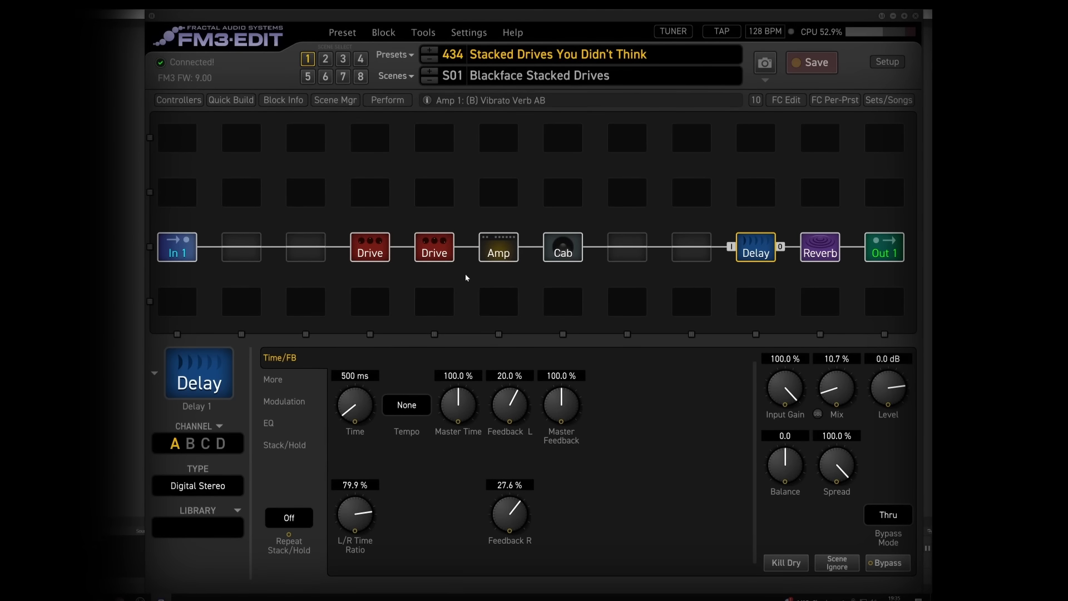
left_click(369, 246)
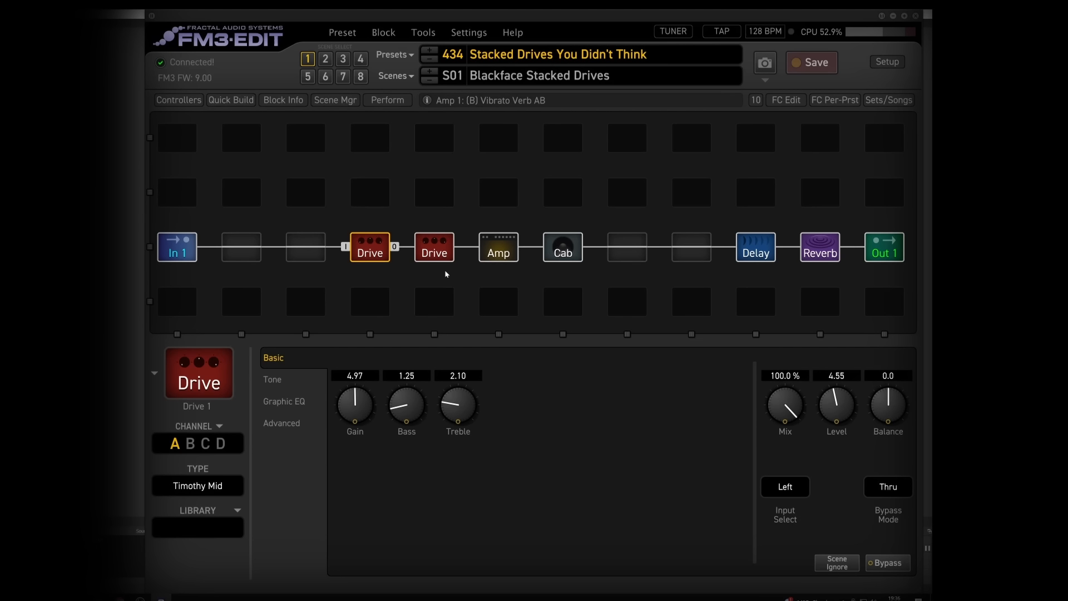